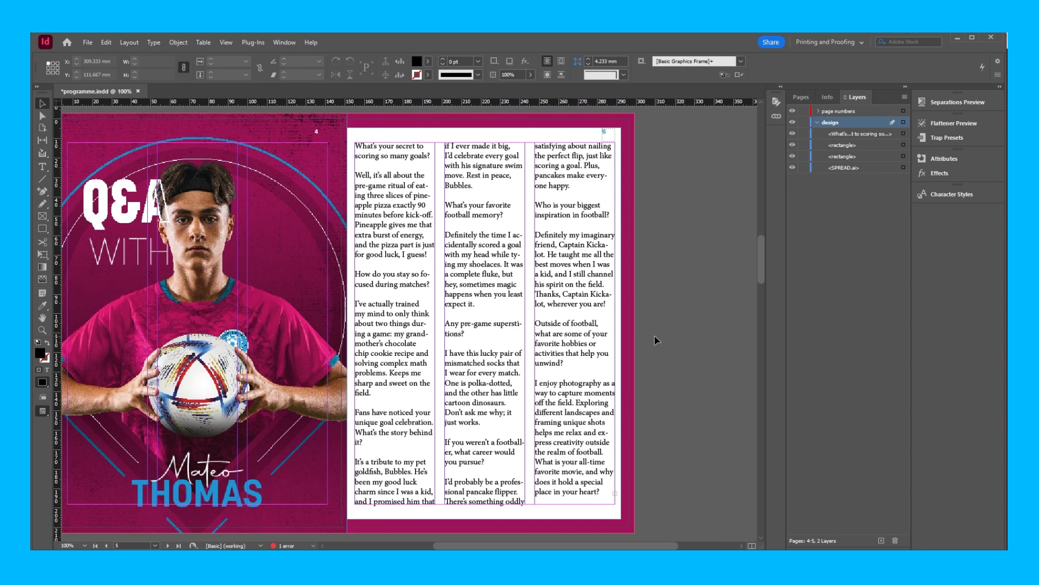
Open the Paragraph Styles panel from the Window > Styles menu.
{"action": "left_click", "coordinate": [284, 42]}
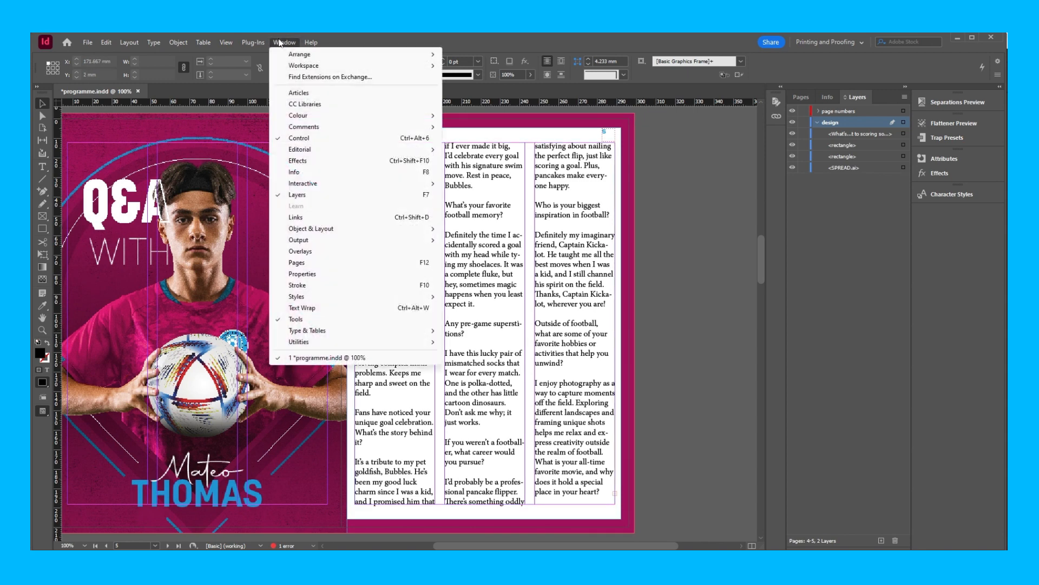
{"action": "mouse_move", "coordinate": [297, 296]}
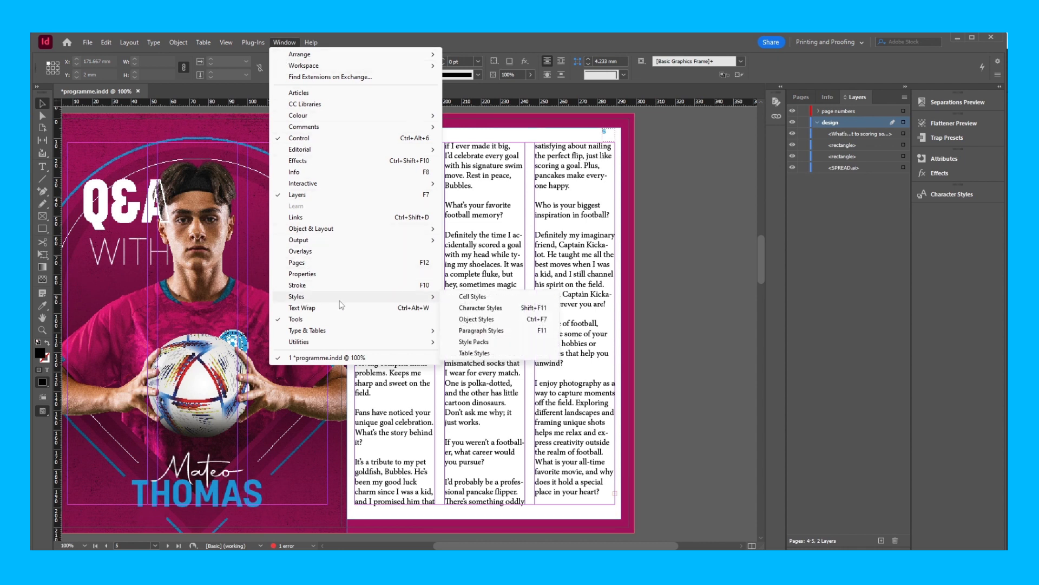
{"action": "left_click", "coordinate": [481, 330]}
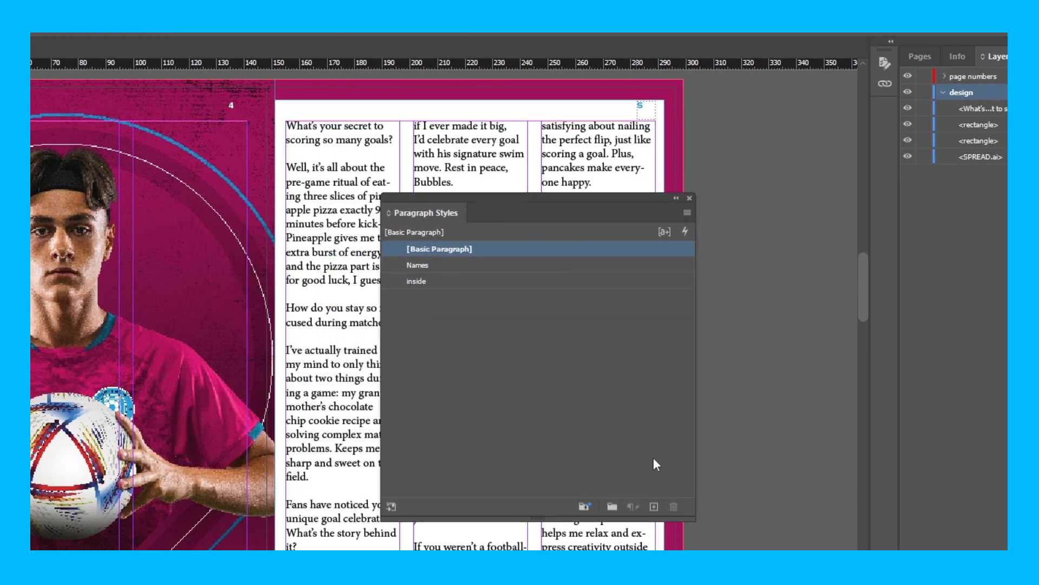
{"action": "mouse_move", "coordinate": [653, 506]}
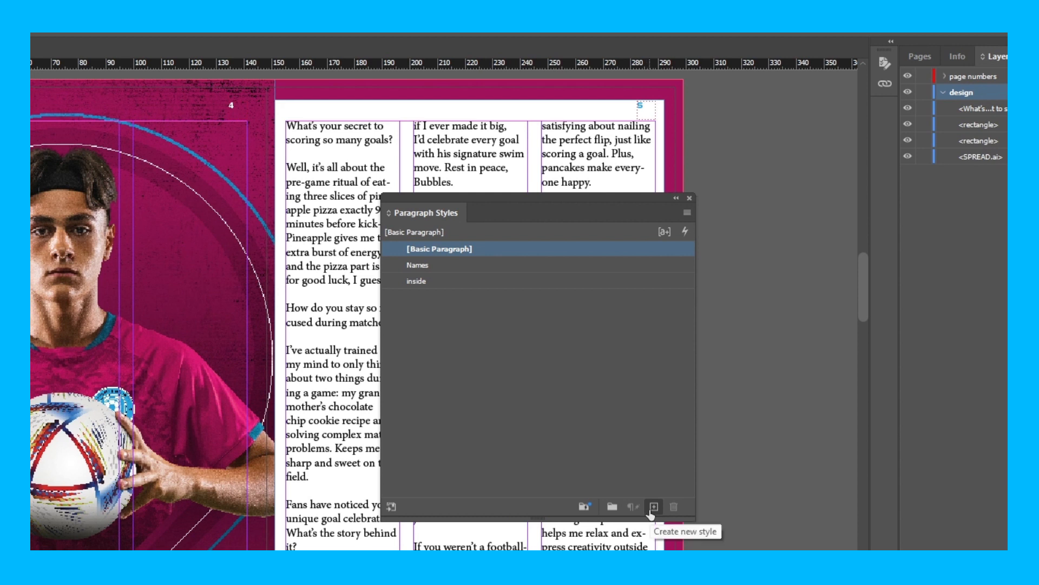
Create Paragraph Style 1, select 'goals?' in the first question, and open the style's options.
{"action": "left_click", "coordinate": [653, 506]}
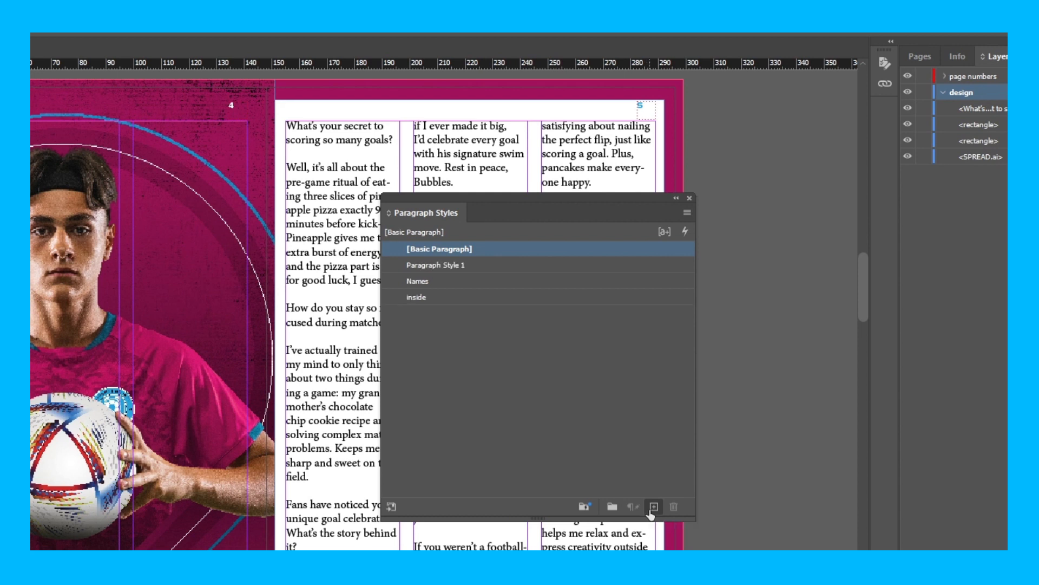
{"action": "mouse_move", "coordinate": [607, 472]}
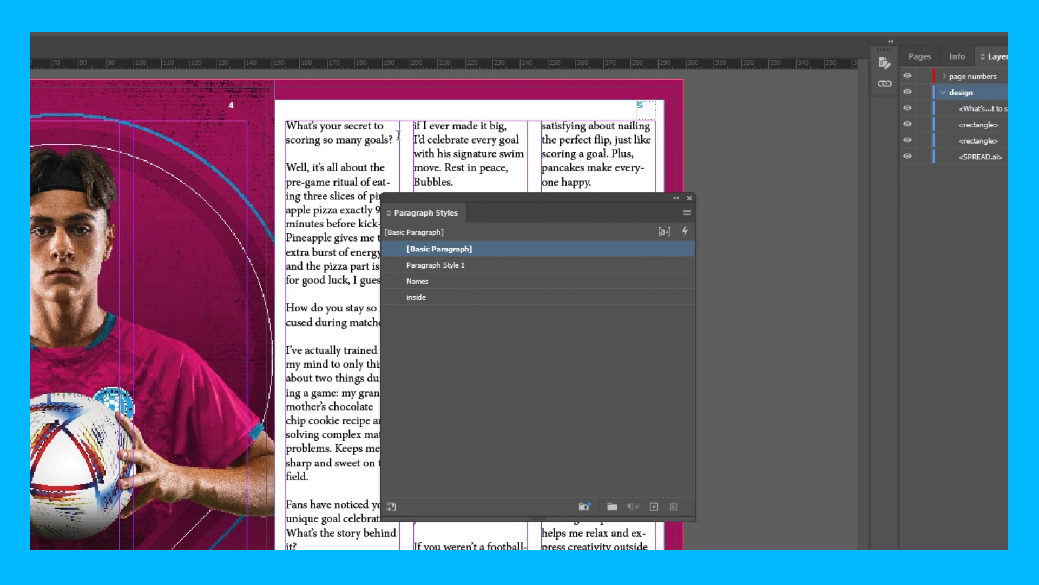
{"action": "double_click", "coordinate": [376, 140]}
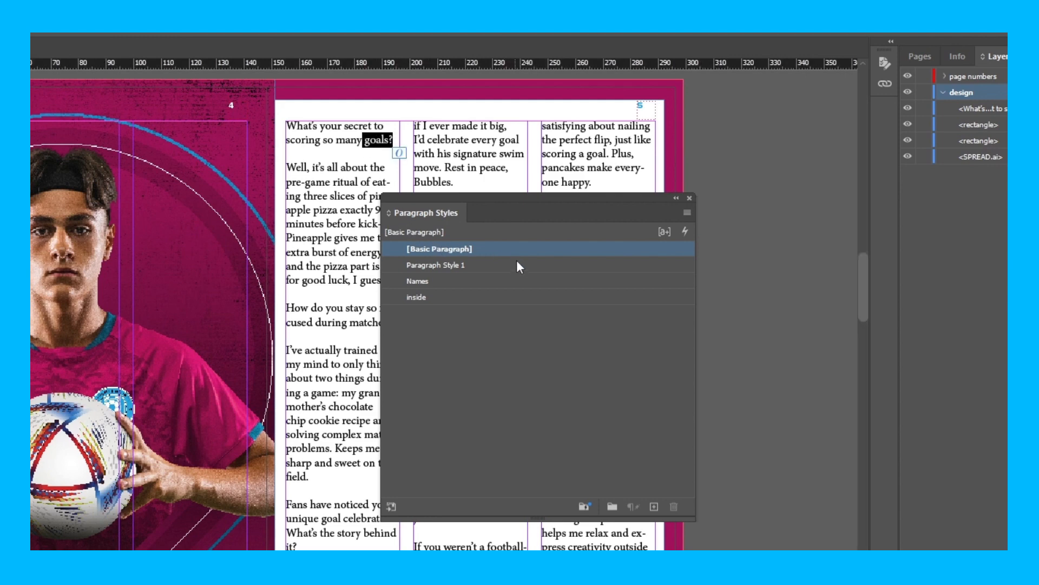
{"action": "double_click", "coordinate": [435, 265]}
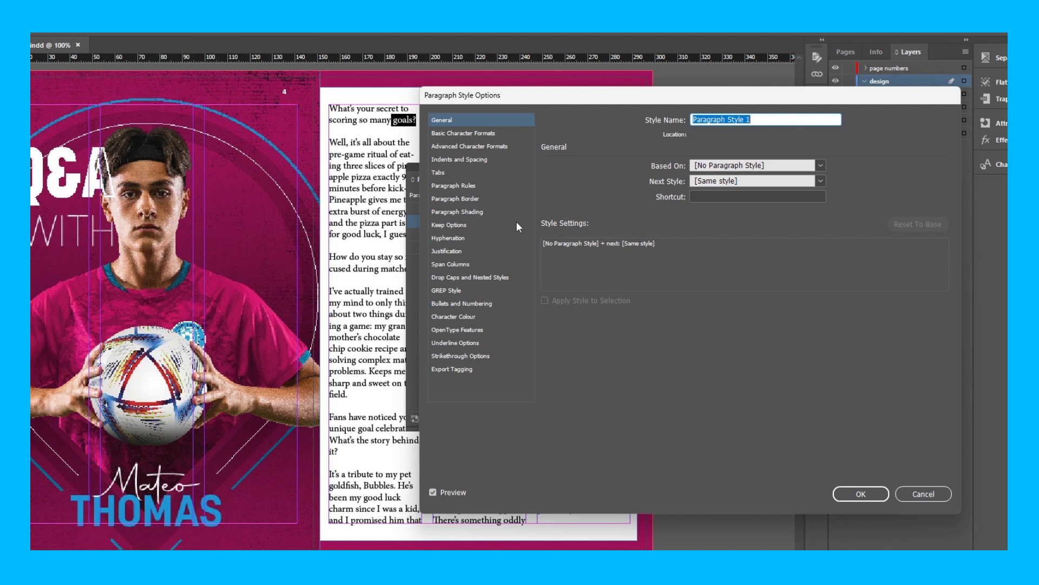
Set the question style to Proxima Nova Bold 9 pt with a blue swatch colour.
{"action": "left_click", "coordinate": [464, 133]}
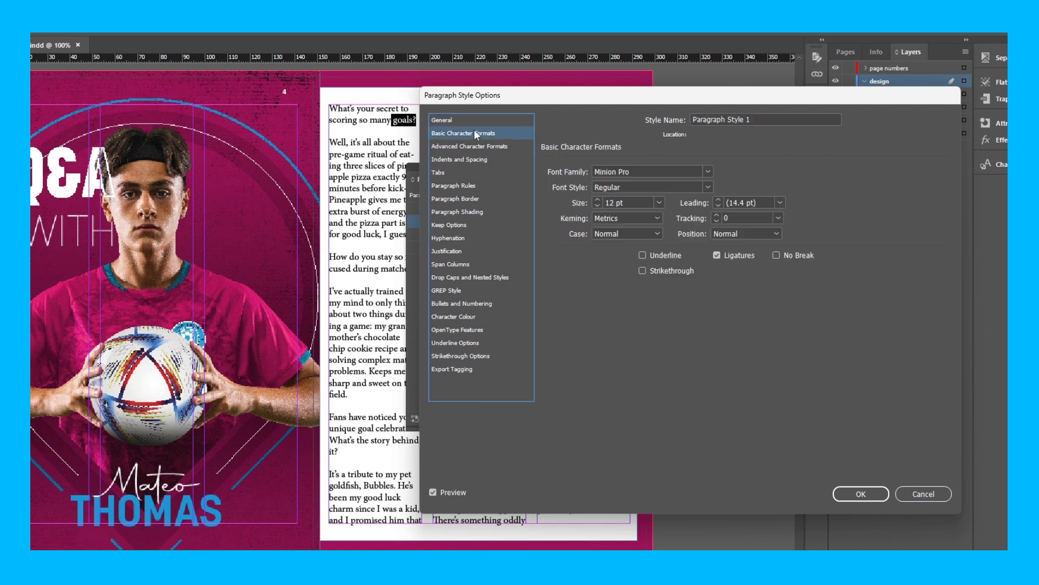
{"action": "mouse_move", "coordinate": [589, 127]}
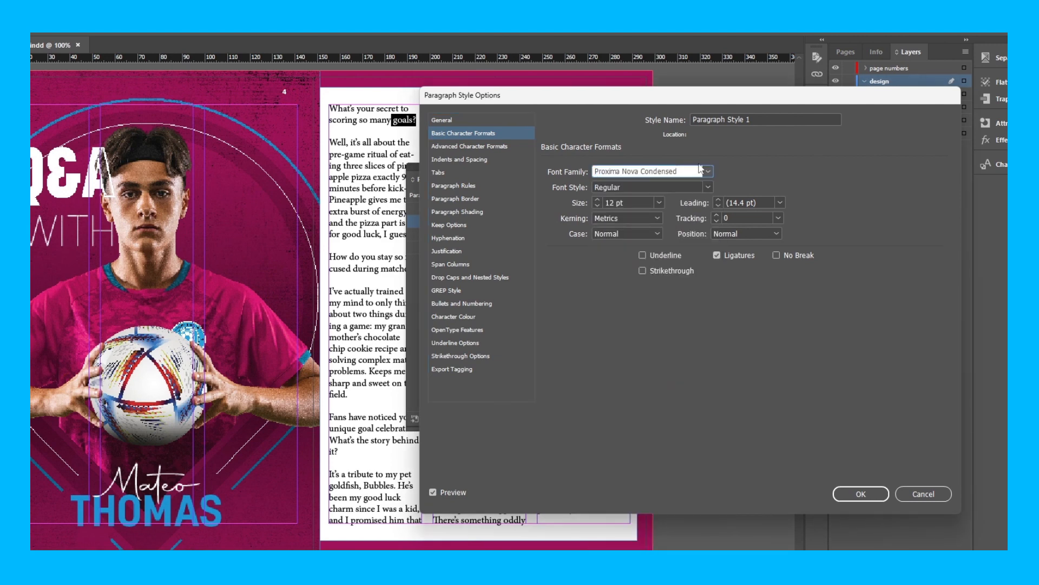
{"action": "type", "text": "Proxima Nova"}
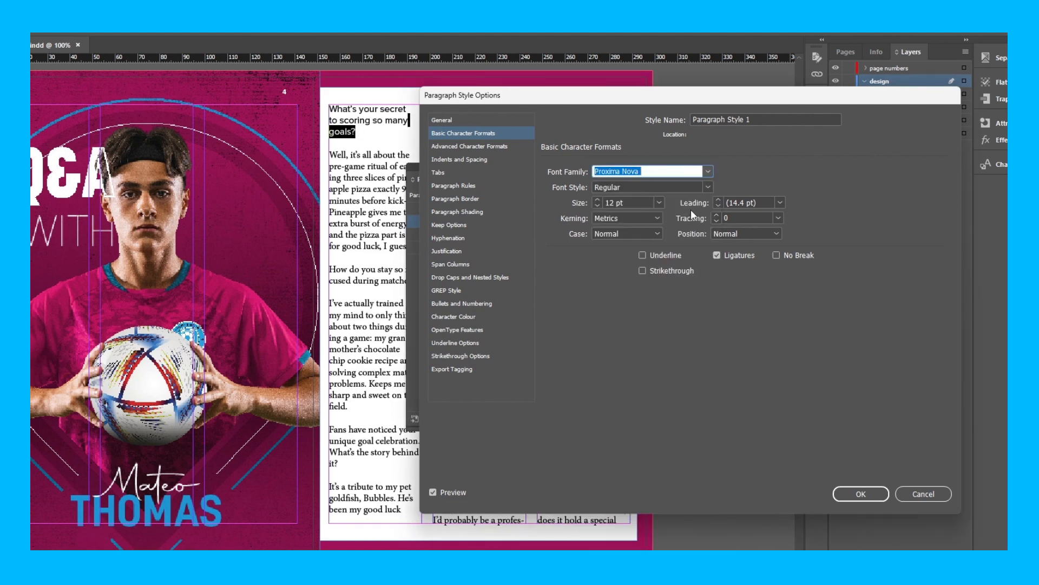
{"action": "left_click", "coordinate": [708, 187]}
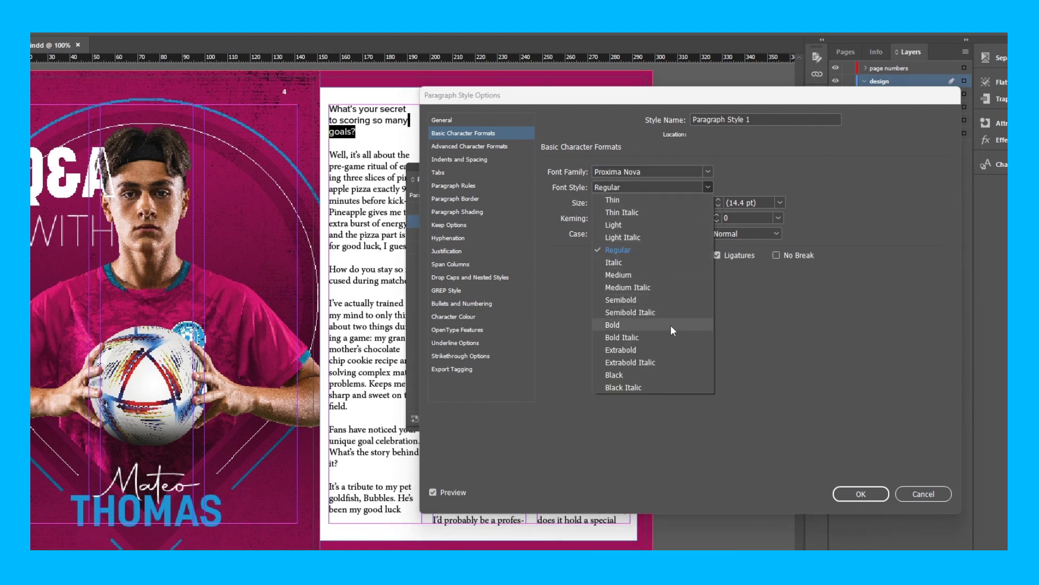
{"action": "left_click", "coordinate": [612, 325]}
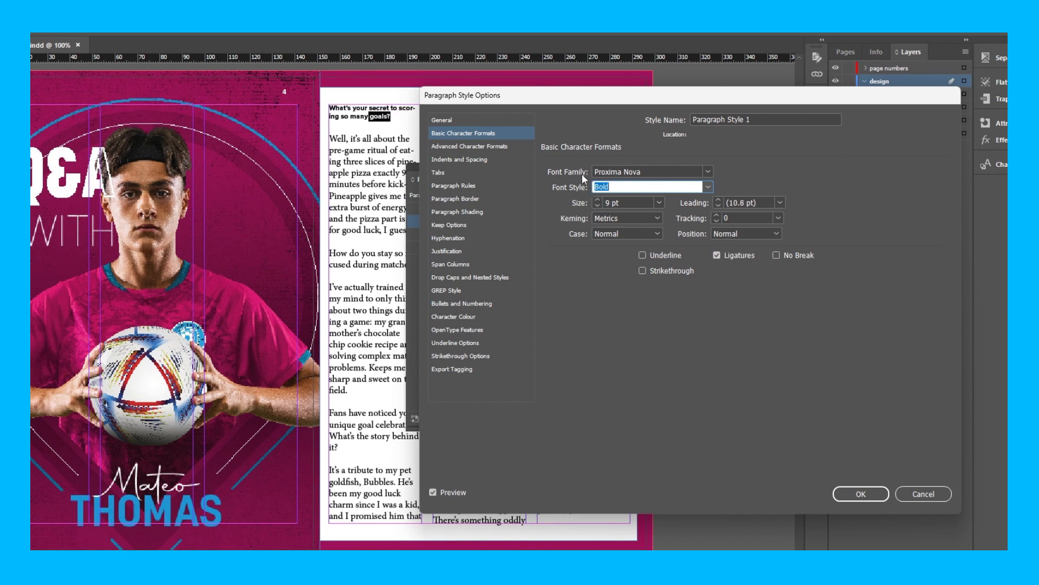
{"action": "left_click", "coordinate": [454, 316]}
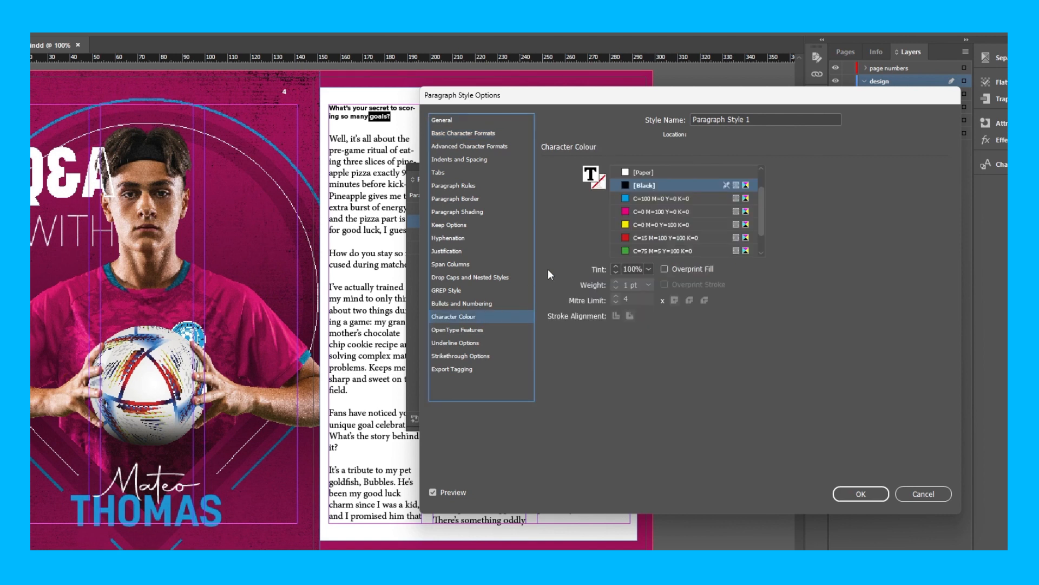
{"action": "left_click", "coordinate": [666, 198]}
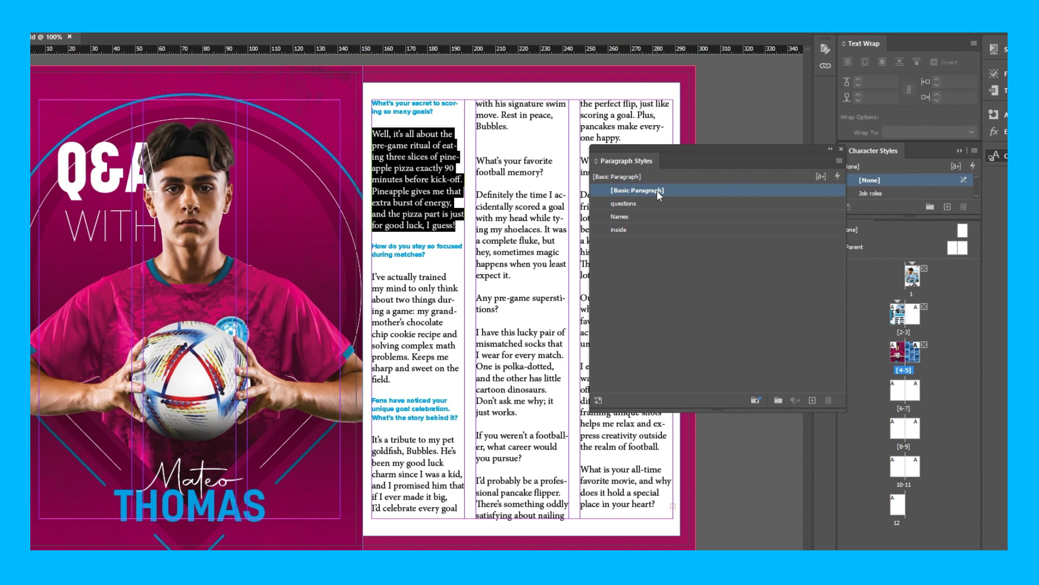
{"action": "mouse_move", "coordinate": [707, 234]}
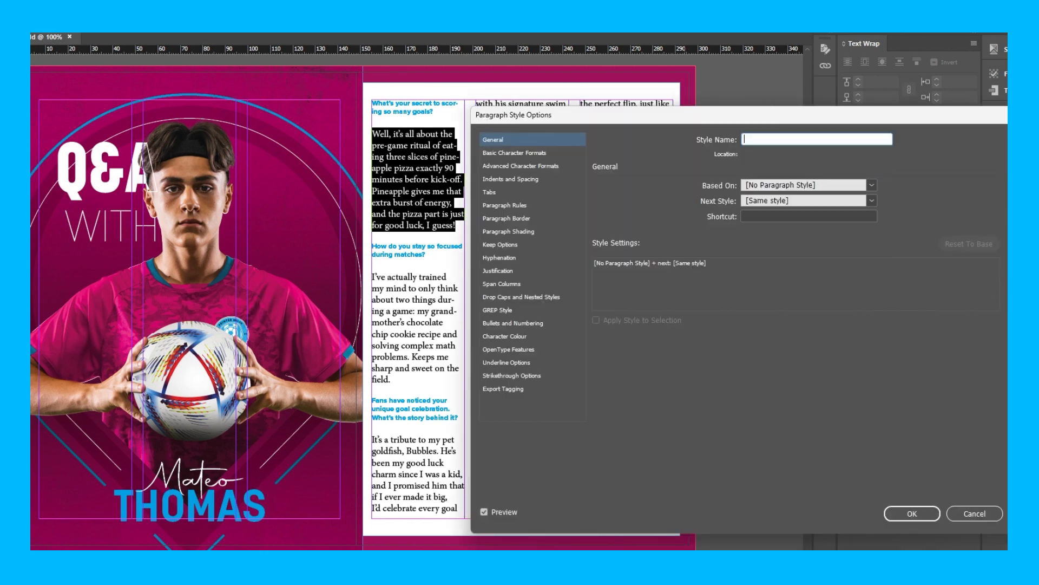
Set the answers style's Basic Character Formats to Proxima Nova Light 9 pt.
{"action": "left_click", "coordinate": [515, 153]}
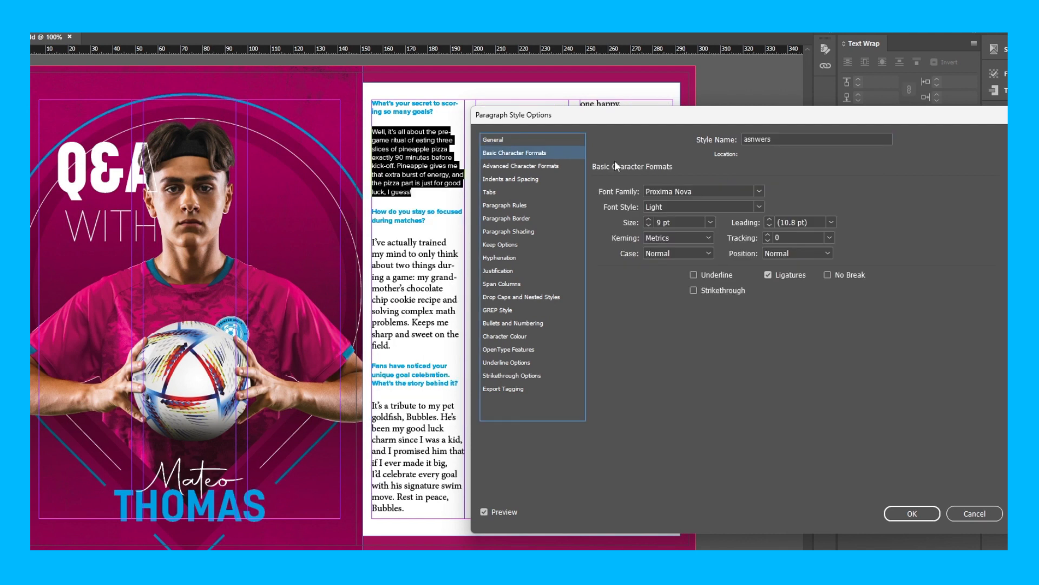
{"action": "mouse_move", "coordinate": [570, 186]}
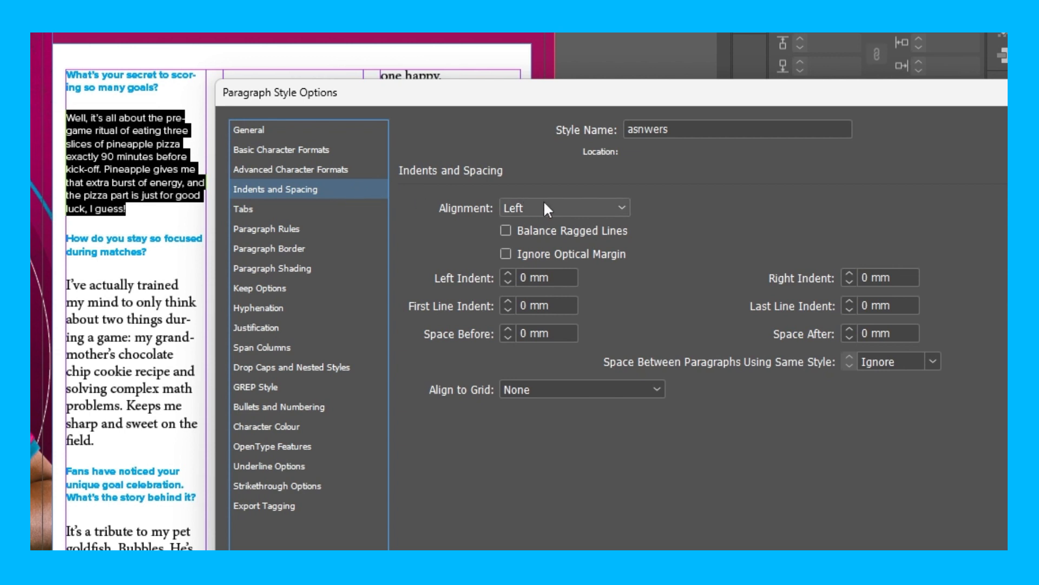
Try Left Justify, revert answers alignment to Left, and enable Balance Ragged Lines.
{"action": "left_click", "coordinate": [564, 208]}
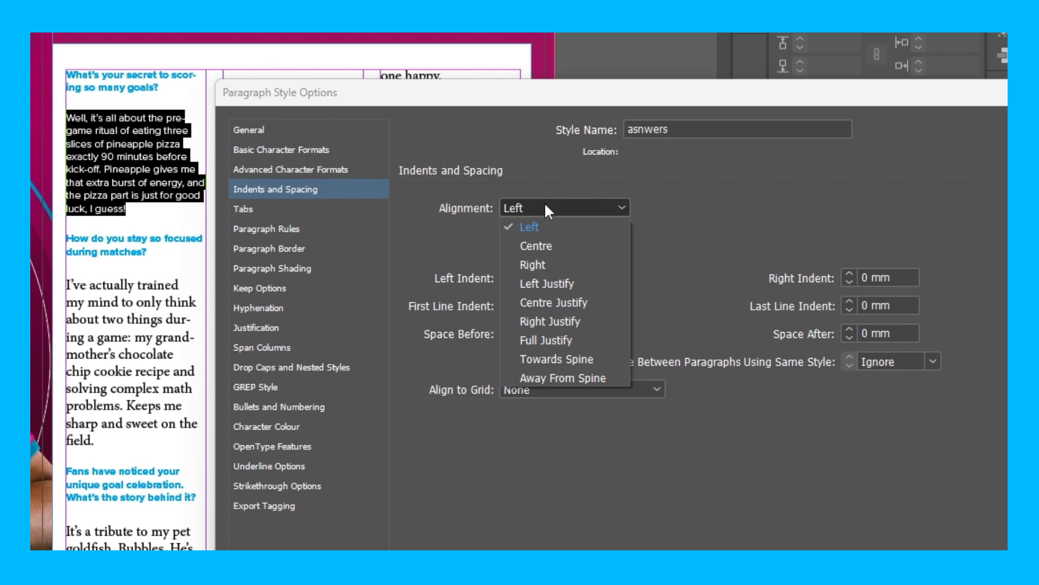
{"action": "left_click", "coordinate": [547, 283]}
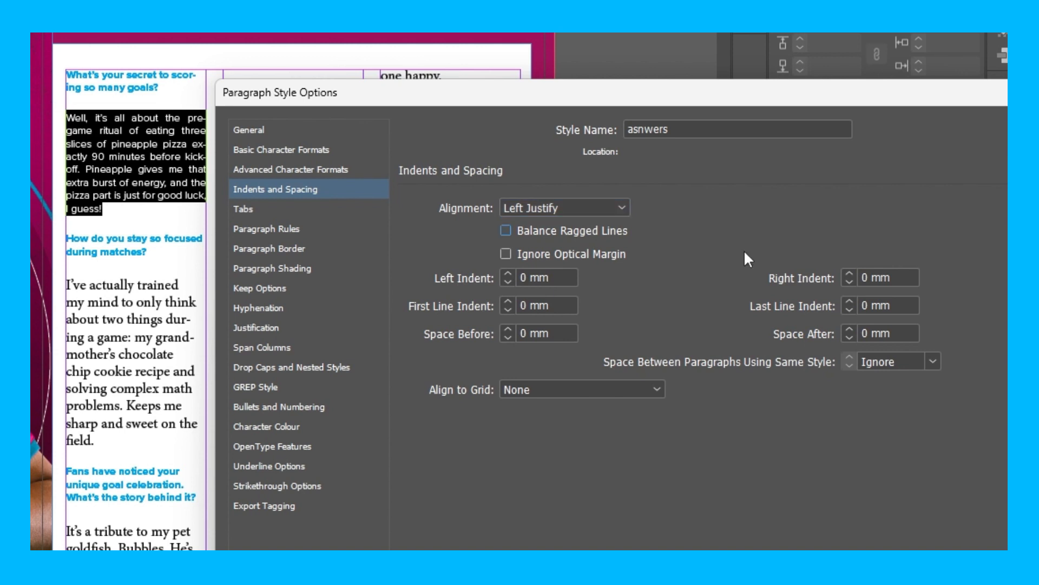
{"action": "mouse_move", "coordinate": [591, 240]}
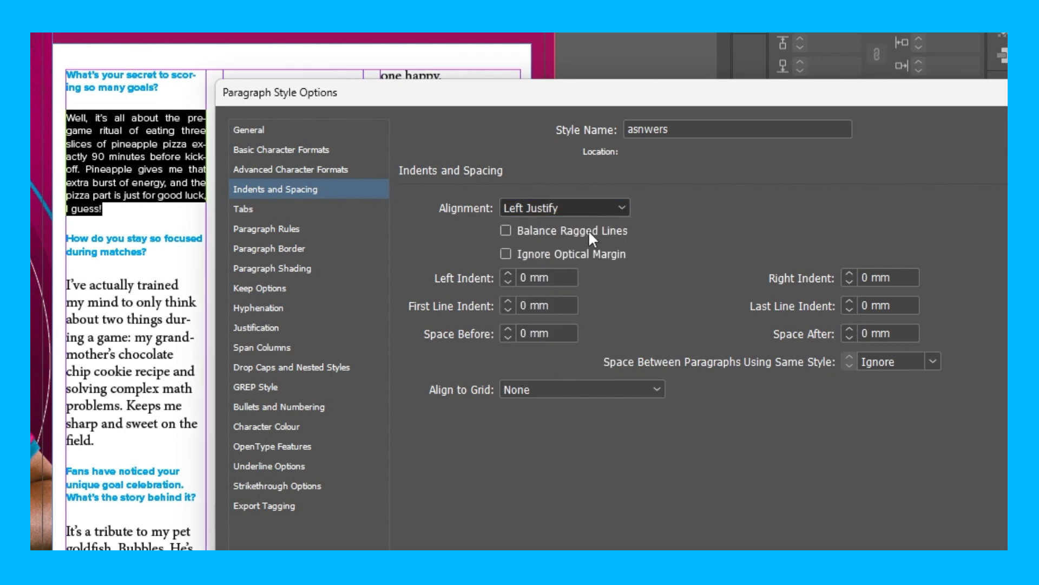
{"action": "left_click", "coordinate": [564, 207]}
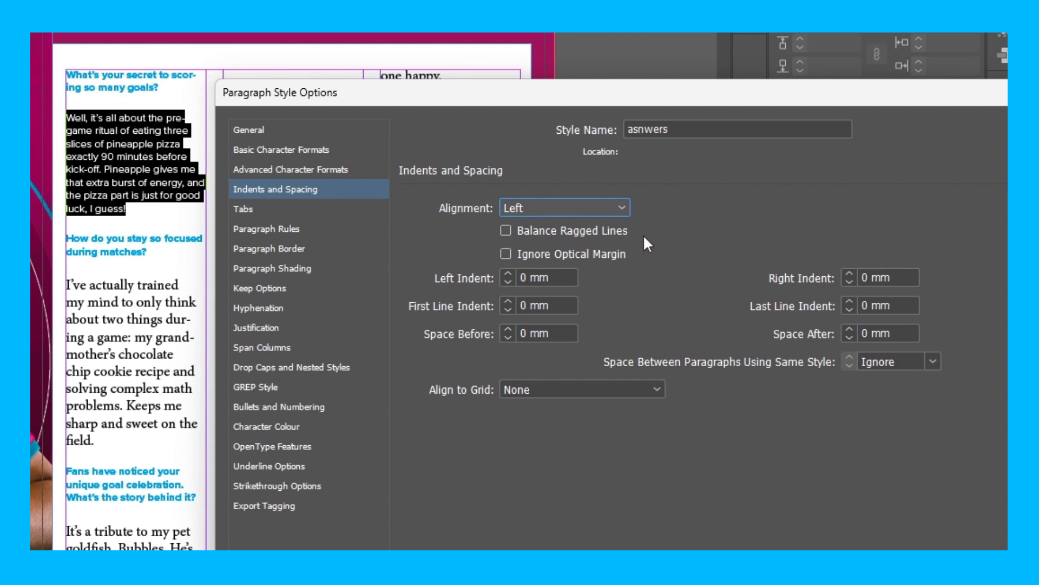
{"action": "left_click", "coordinate": [506, 230]}
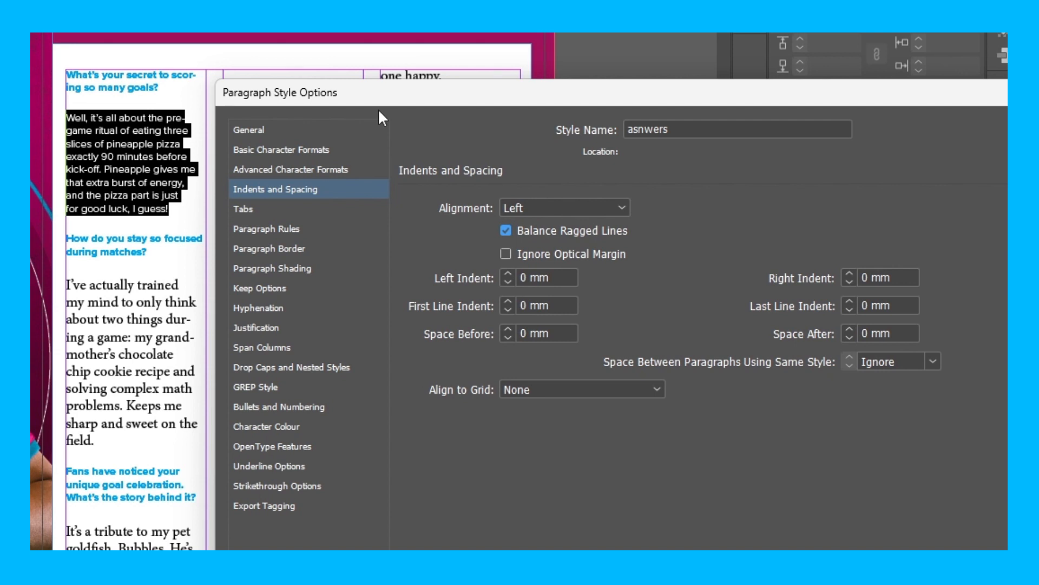
{"action": "mouse_move", "coordinate": [330, 120]}
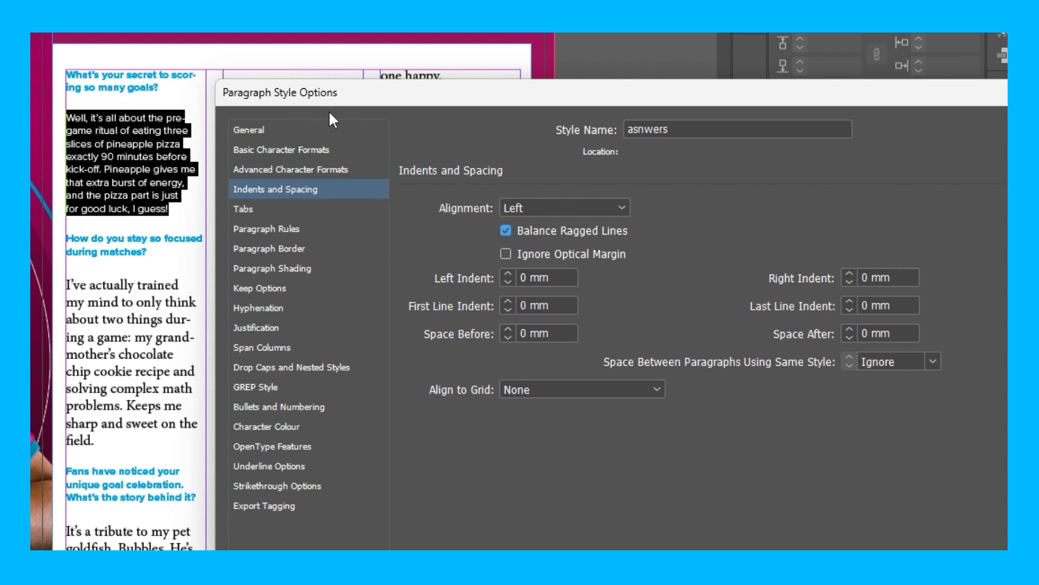
{"action": "mouse_move", "coordinate": [628, 364]}
{"action": "type", "text": "1"}
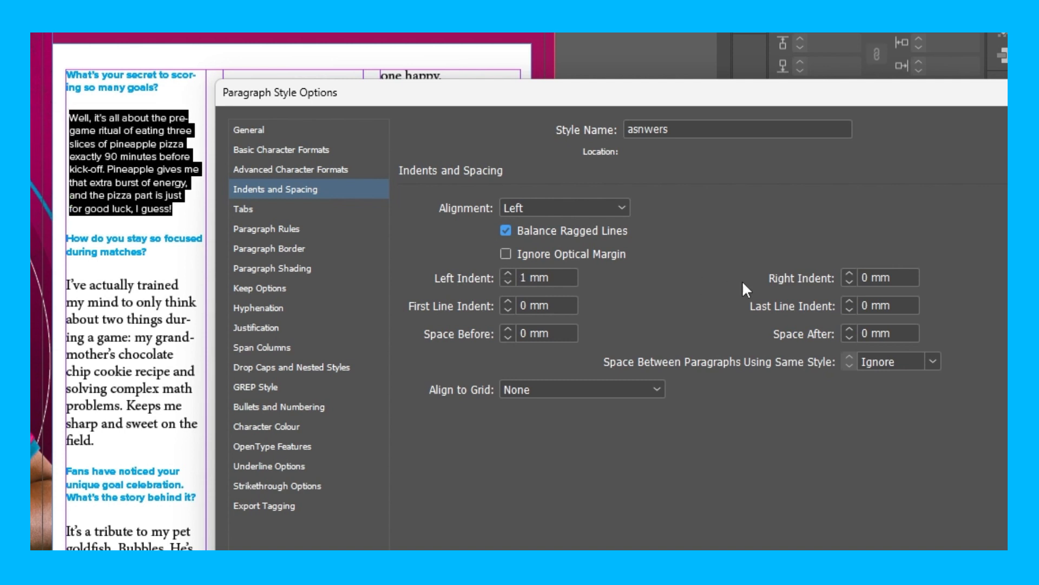
Try right and first-line indents on answers, then set First Line Indent to 0.
{"action": "left_click", "coordinate": [851, 274]}
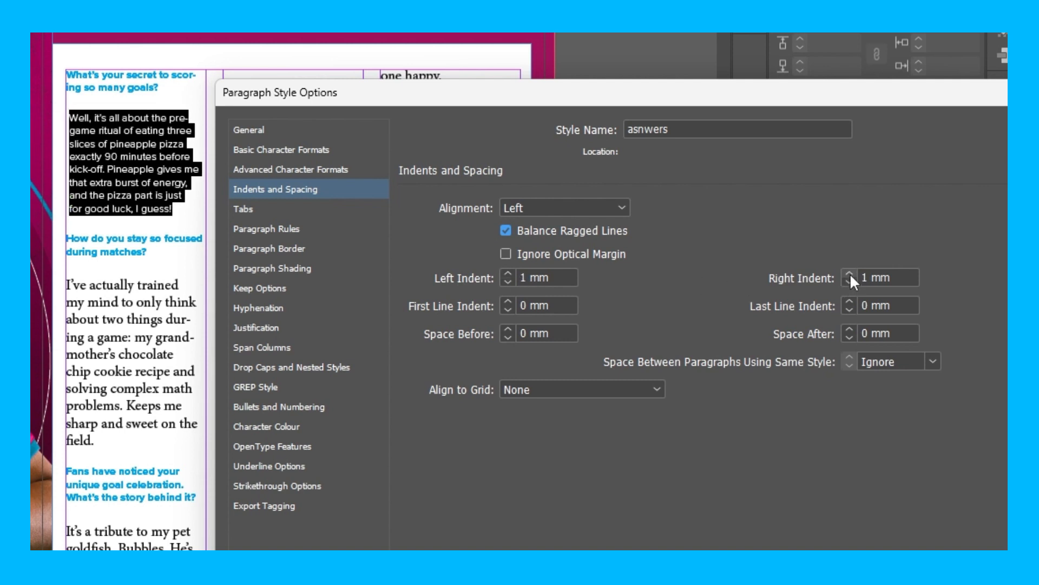
{"action": "left_click", "coordinate": [853, 274]}
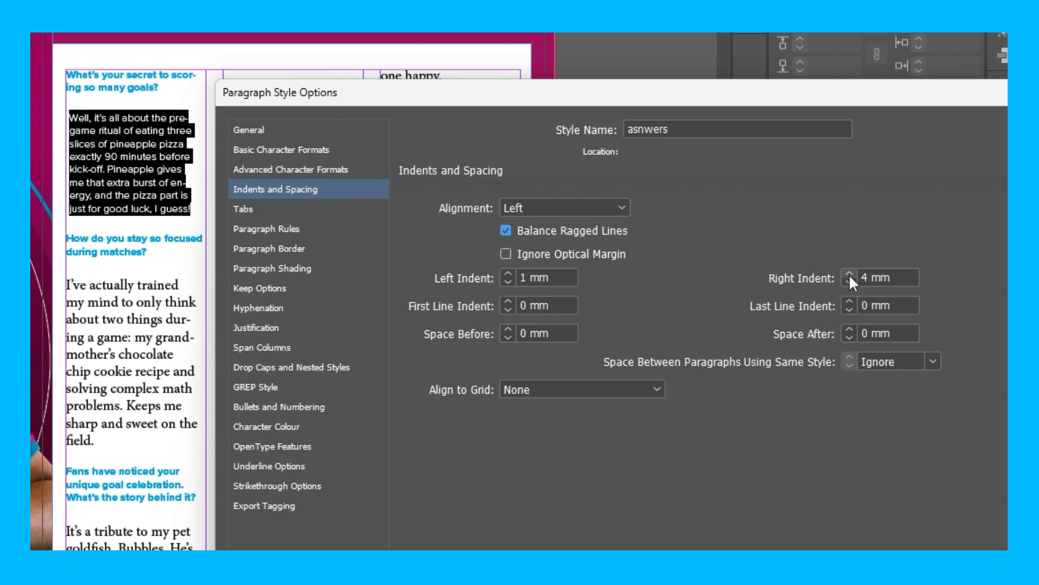
{"action": "left_click", "coordinate": [850, 282]}
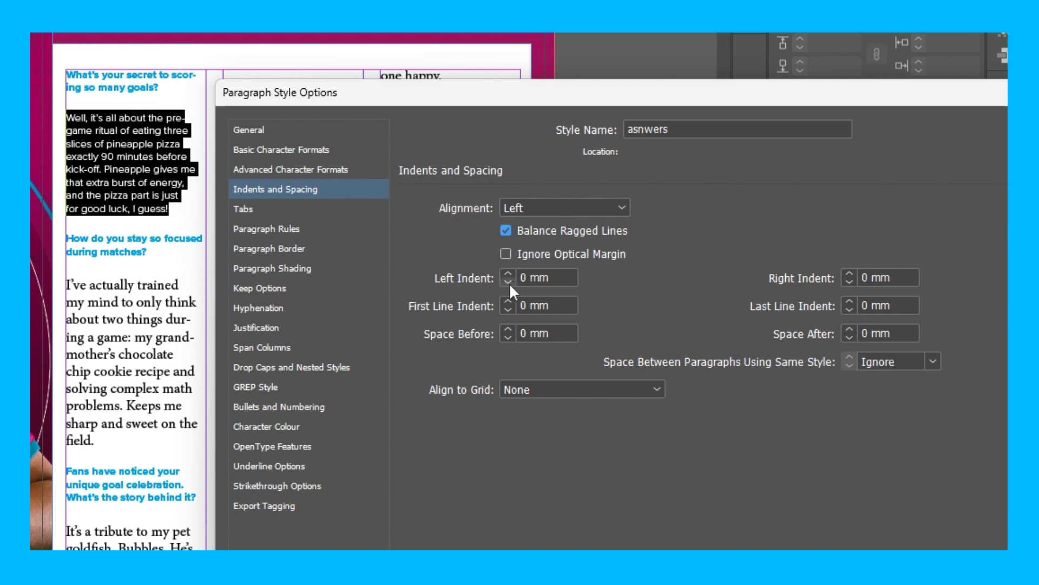
{"action": "left_click", "coordinate": [508, 302]}
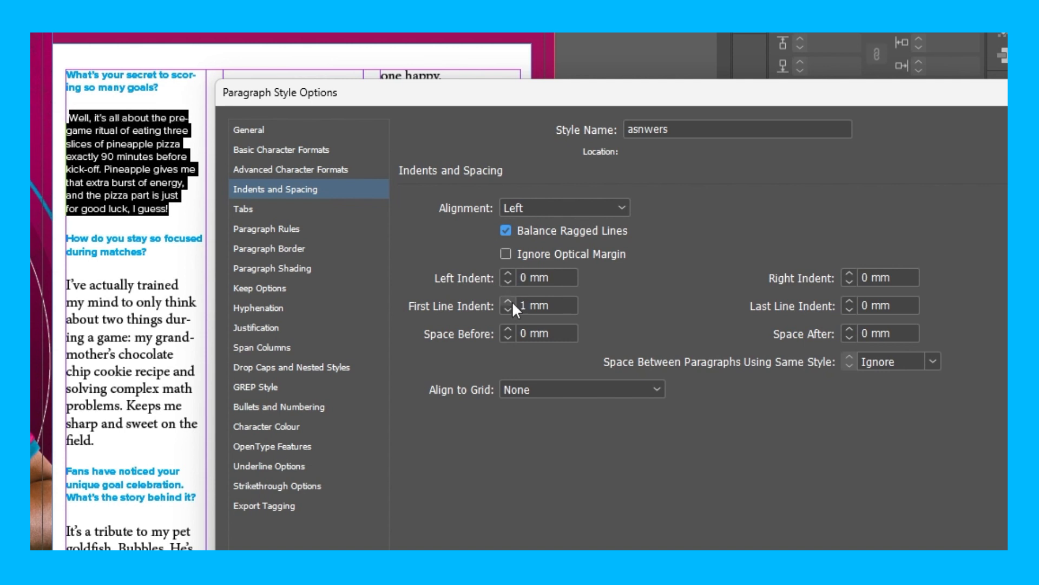
{"action": "left_click", "coordinate": [508, 302]}
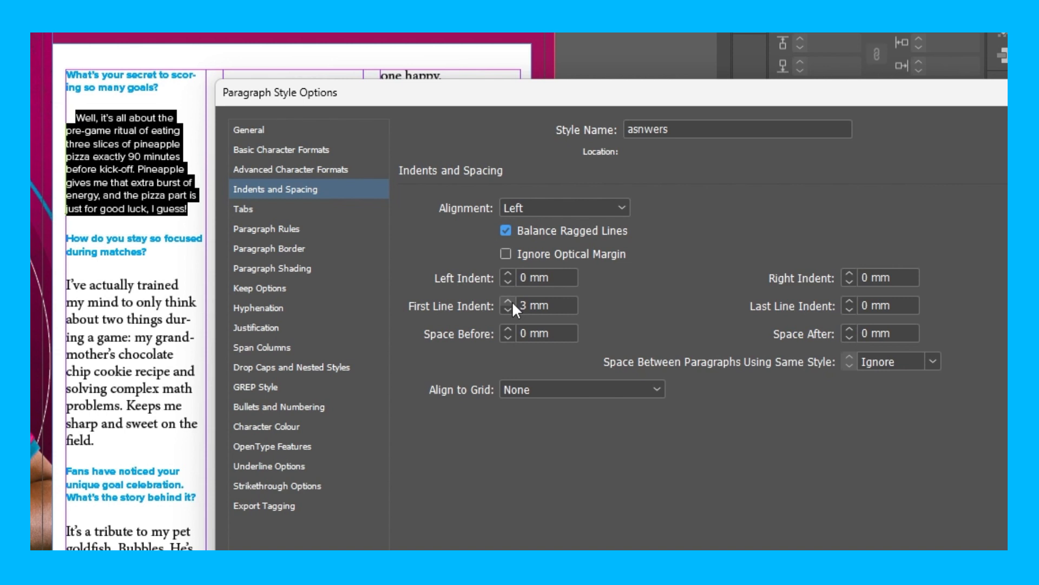
{"action": "left_click", "coordinate": [507, 310]}
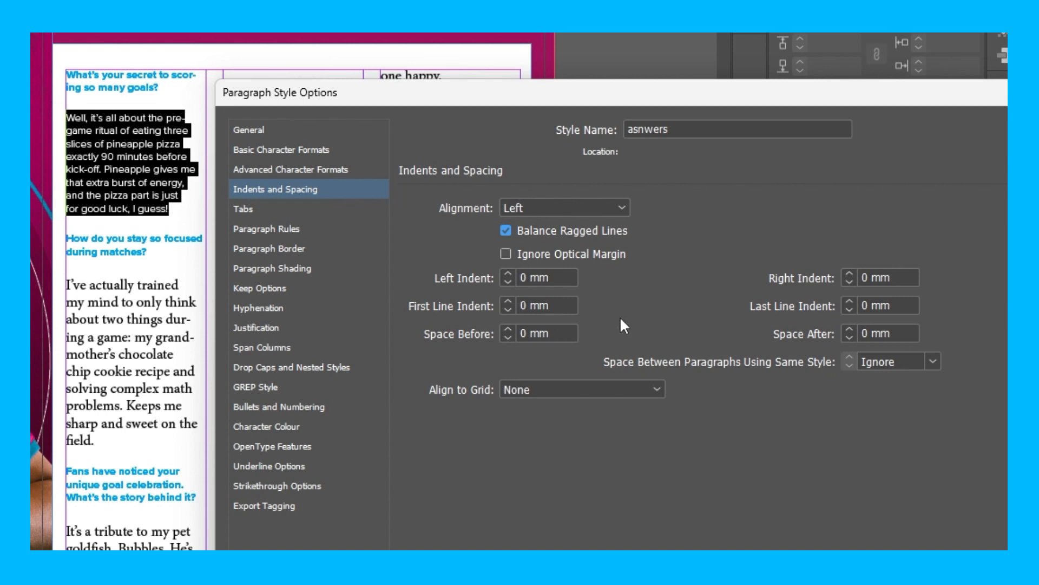
Try 3 mm Space Before and Space After on answers, then reset both to 0.
{"action": "left_click", "coordinate": [507, 330]}
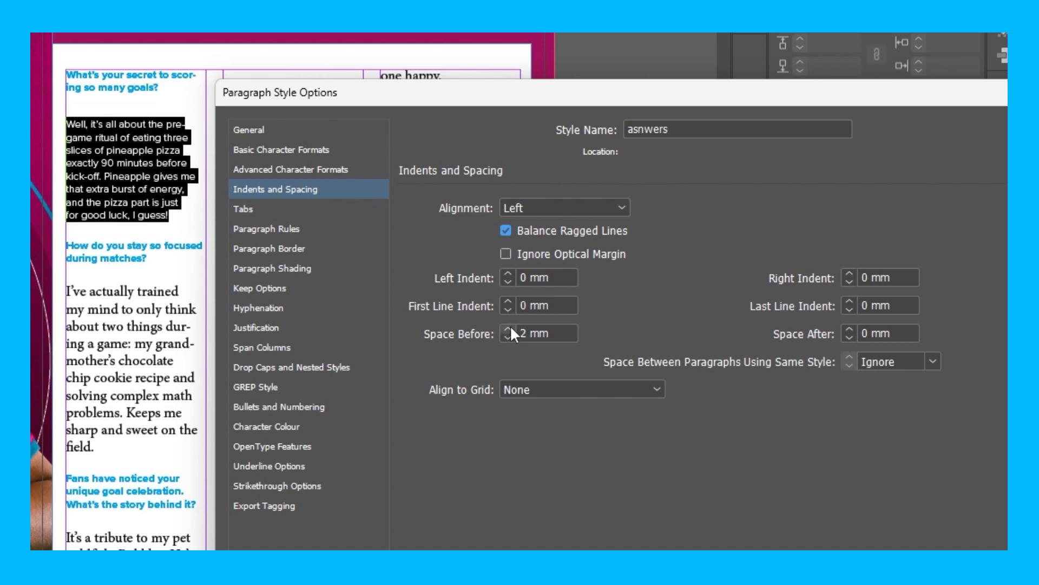
{"action": "left_click", "coordinate": [508, 329]}
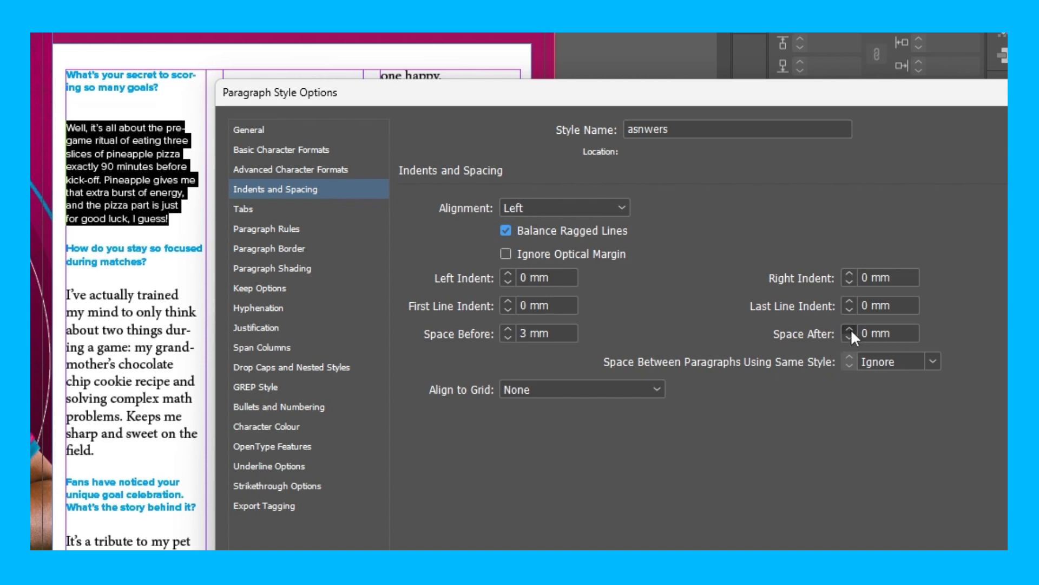
{"action": "left_click", "coordinate": [850, 329]}
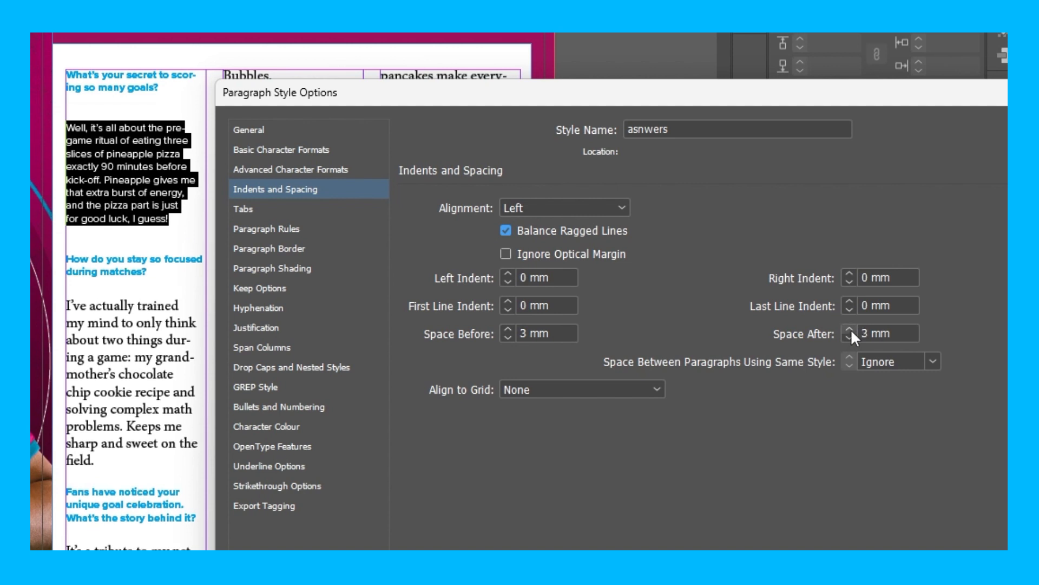
{"action": "mouse_move", "coordinate": [858, 349]}
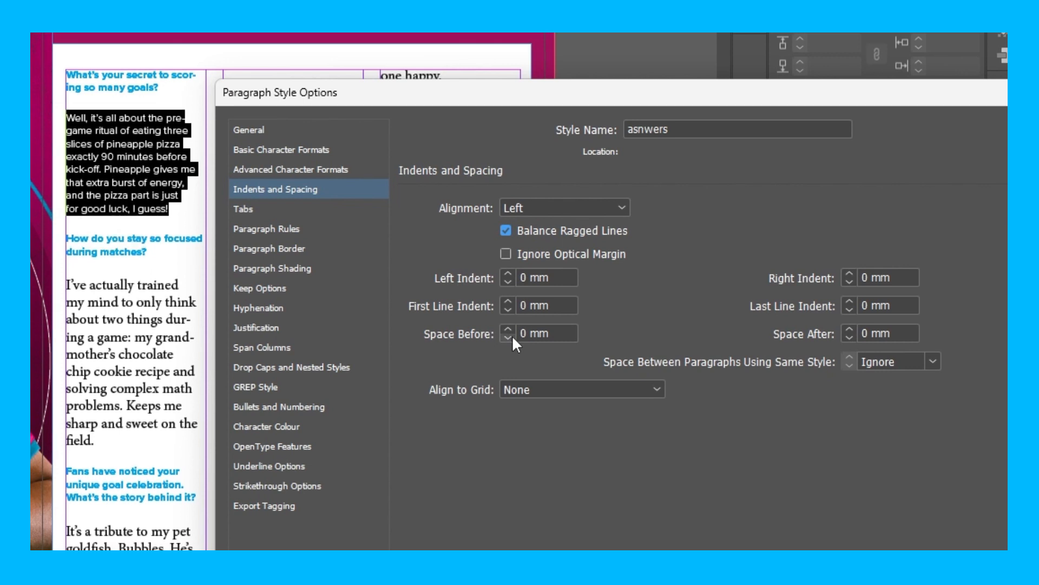
{"action": "left_click", "coordinate": [266, 229]}
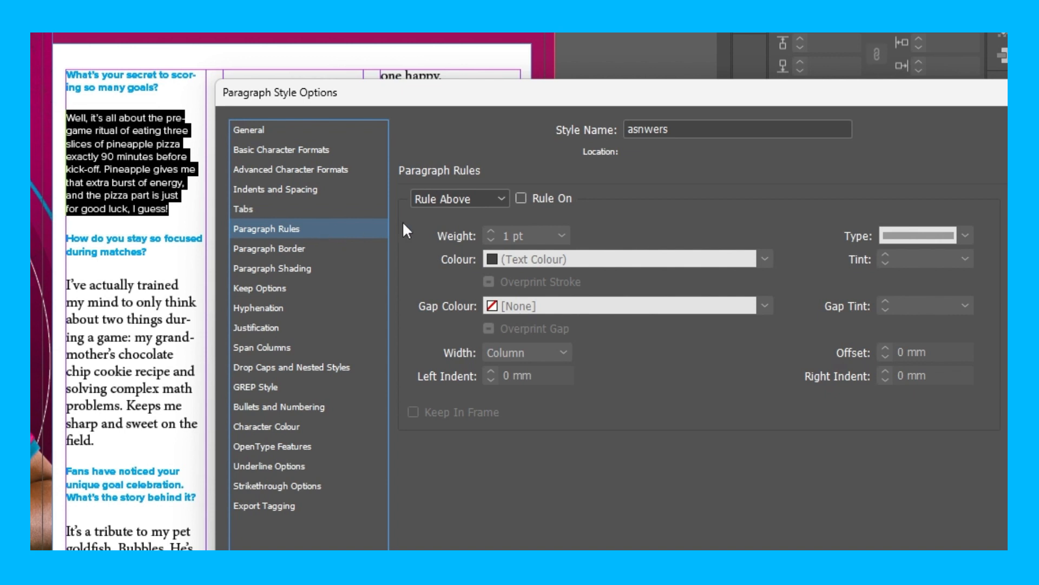
Enable Rule Above with 5 mm offset and 4 mm left/right indents, then uncheck Rule On.
{"action": "left_click", "coordinate": [521, 198]}
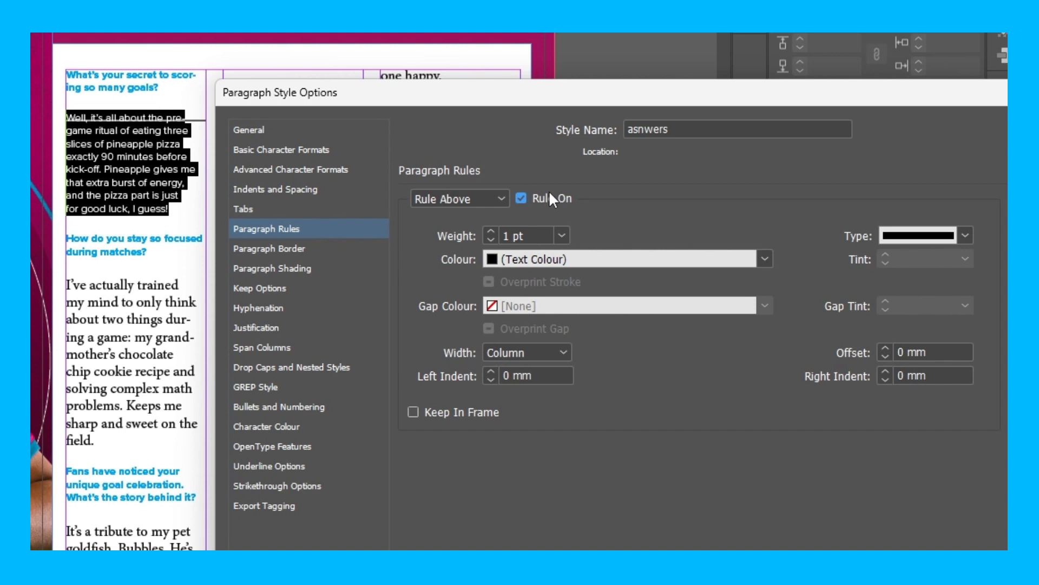
{"action": "mouse_move", "coordinate": [561, 200]}
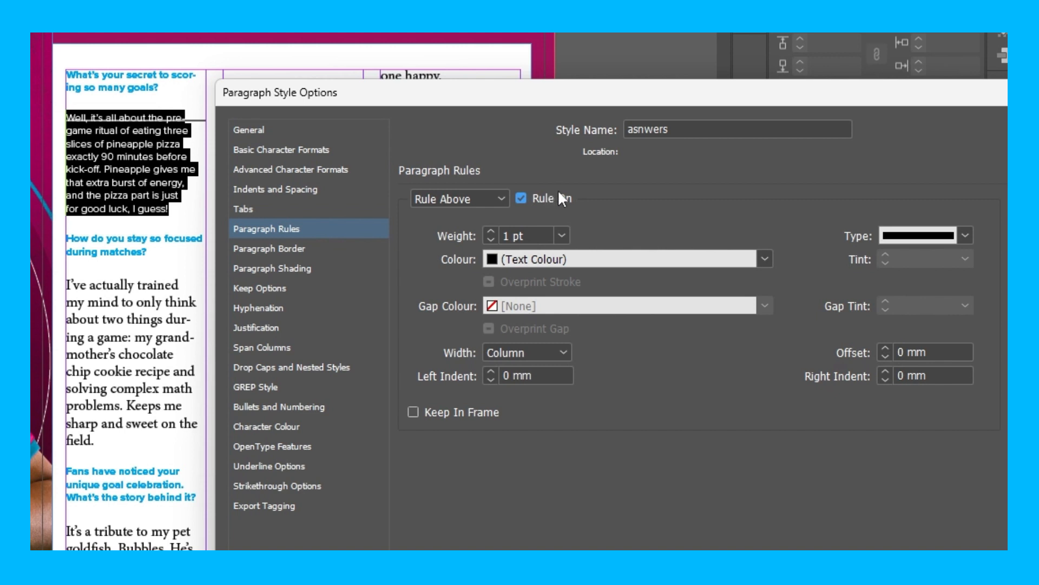
{"action": "left_click", "coordinate": [888, 349]}
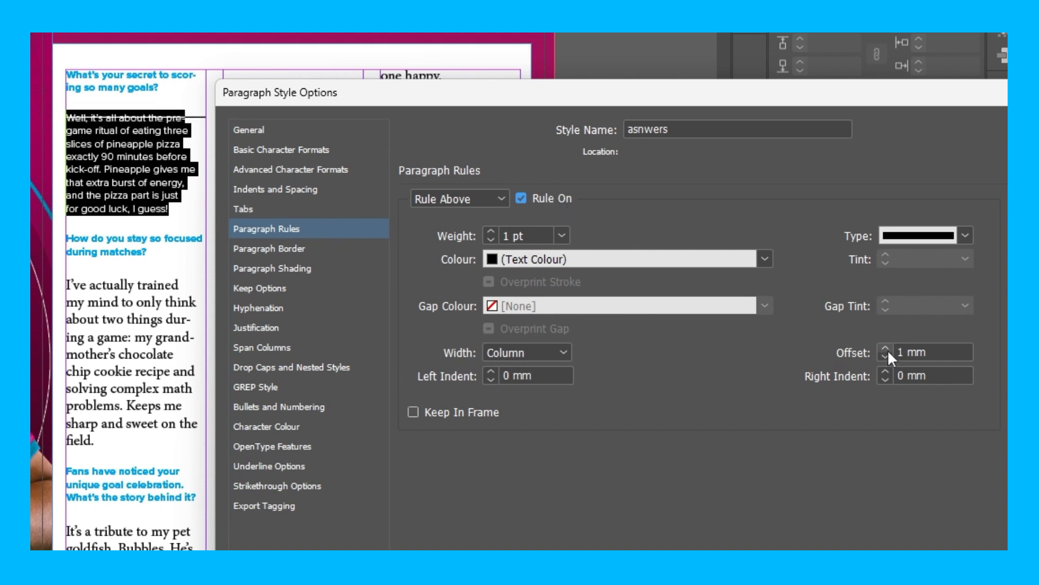
{"action": "left_click", "coordinate": [889, 349]}
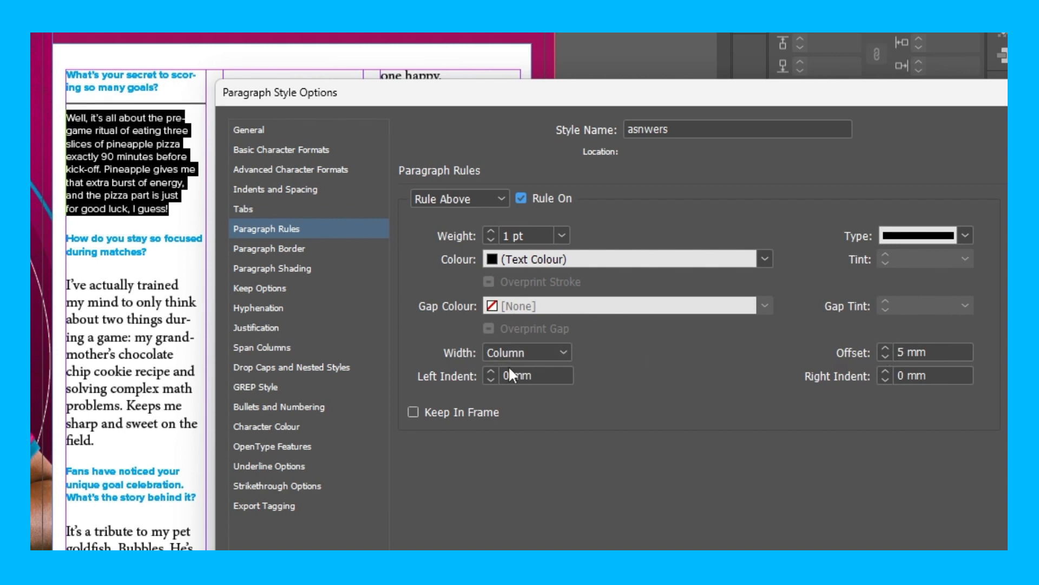
{"action": "type", "text": "3 mm"}
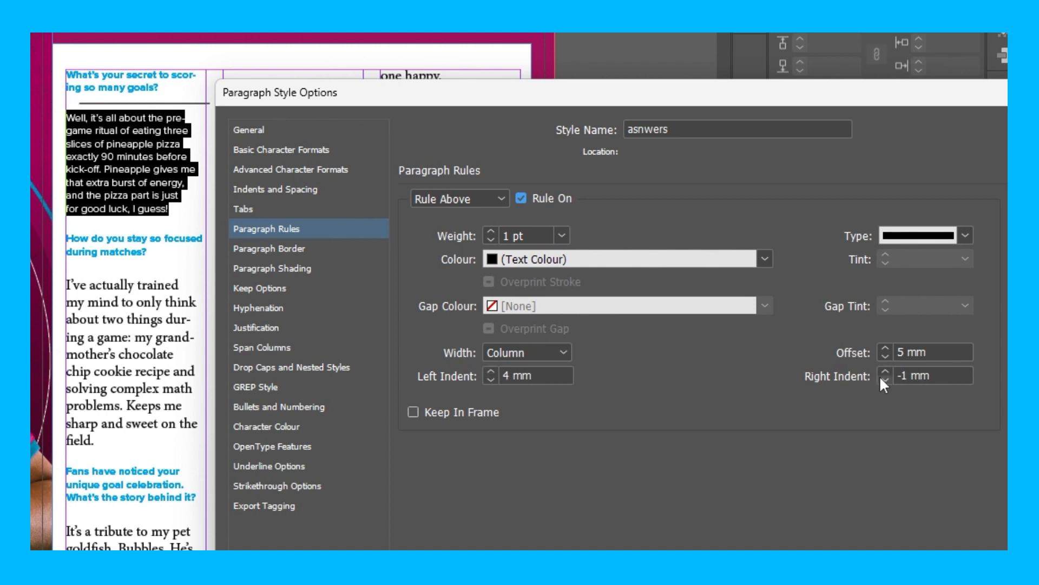
{"action": "left_click", "coordinate": [885, 380]}
{"action": "type", "text": "4"}
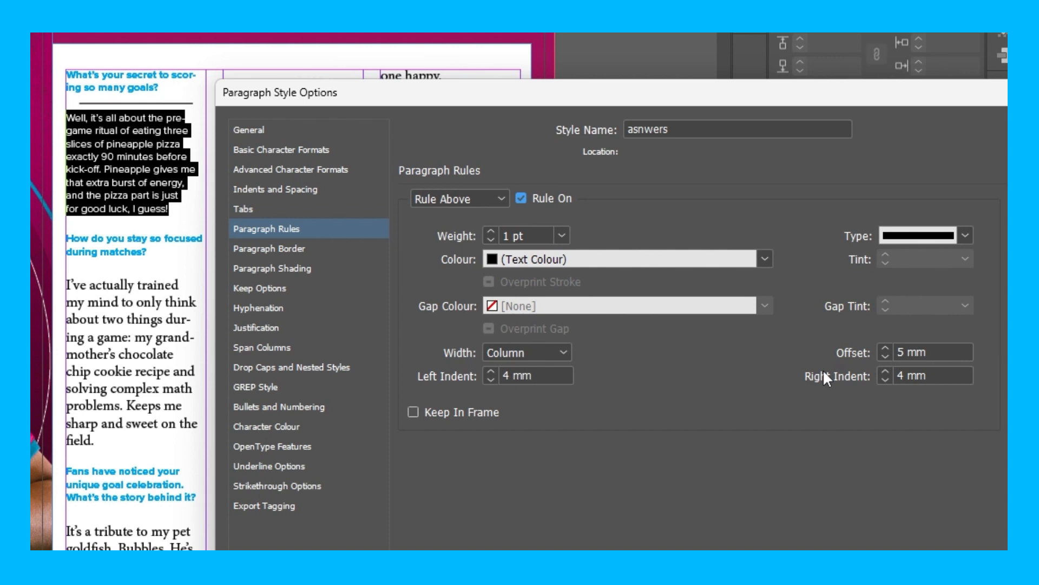
{"action": "left_click", "coordinate": [520, 198]}
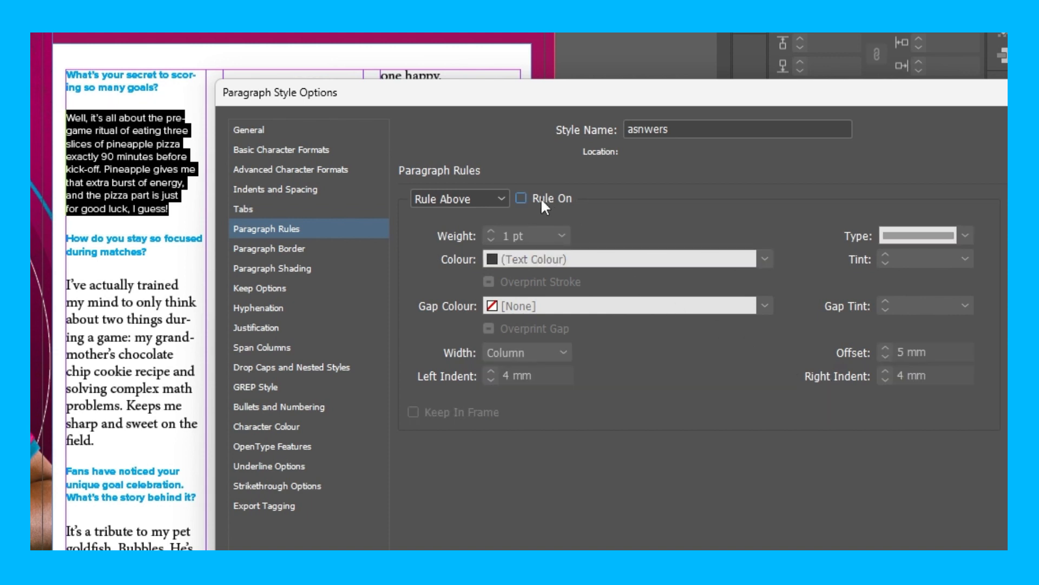
Enable Paragraph Border, choose a corner shape and 3 mm offsets, then uncheck Border.
{"action": "left_click", "coordinate": [270, 248]}
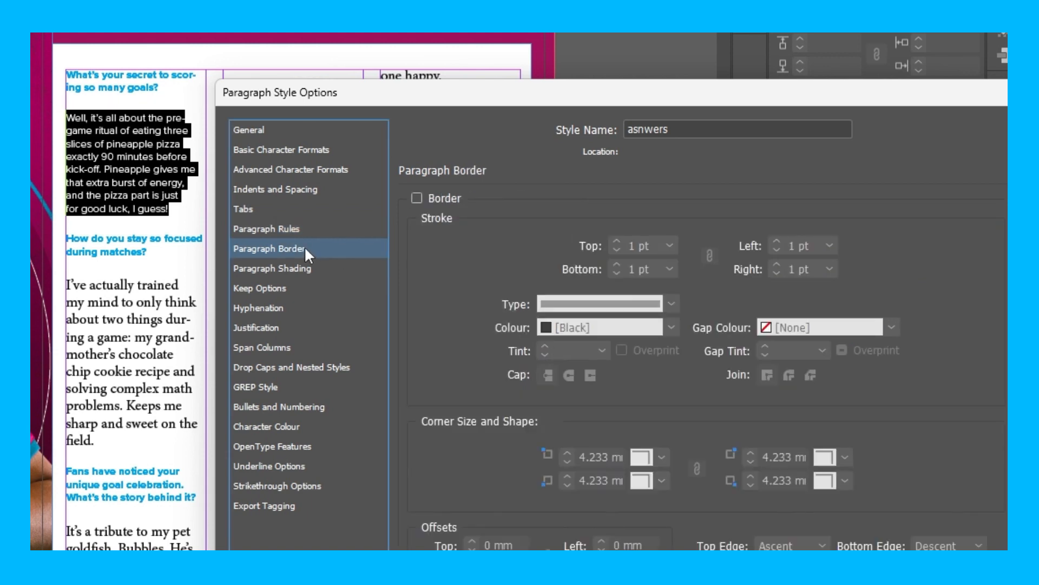
{"action": "left_click", "coordinate": [417, 198]}
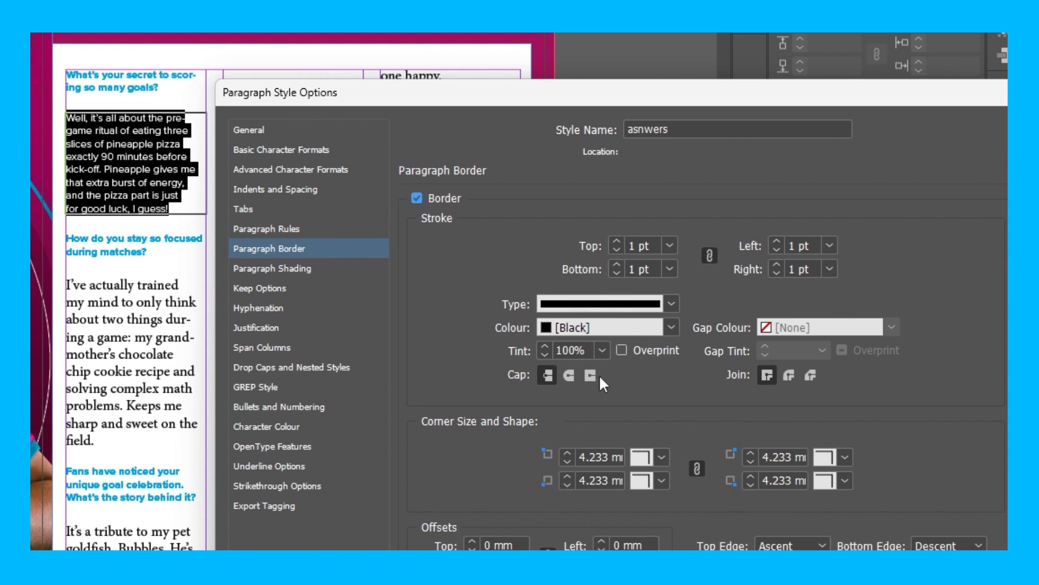
{"action": "left_click", "coordinate": [661, 457]}
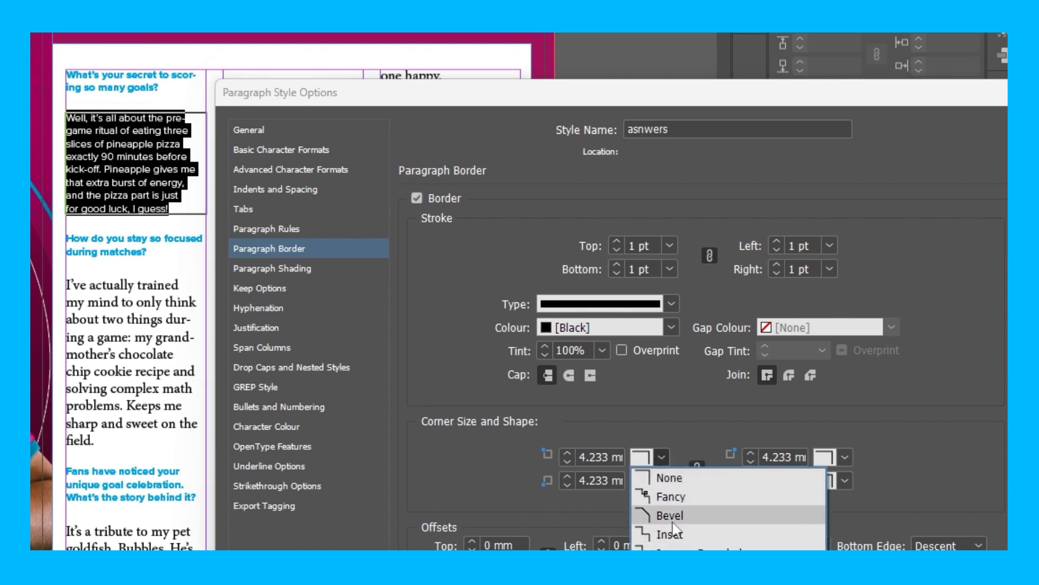
{"action": "mouse_move", "coordinate": [677, 503]}
{"action": "type", "text": "3"}
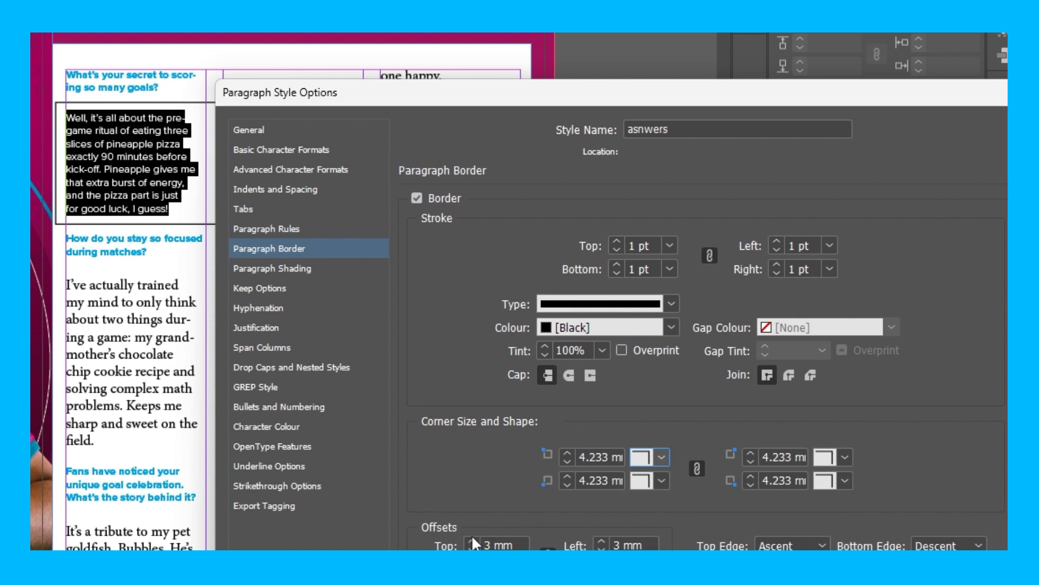
{"action": "mouse_move", "coordinate": [448, 298]}
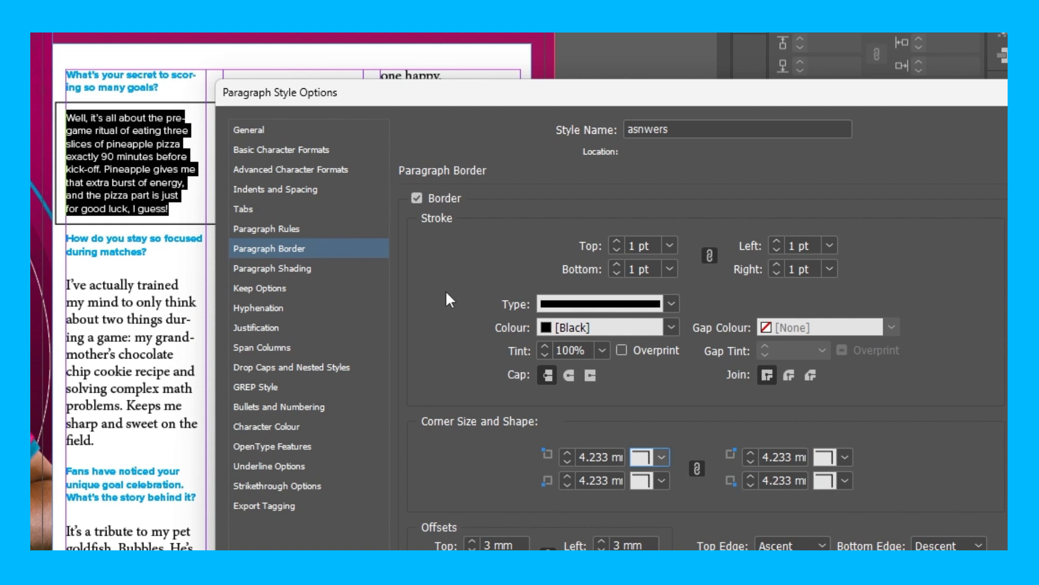
{"action": "left_click", "coordinate": [416, 198]}
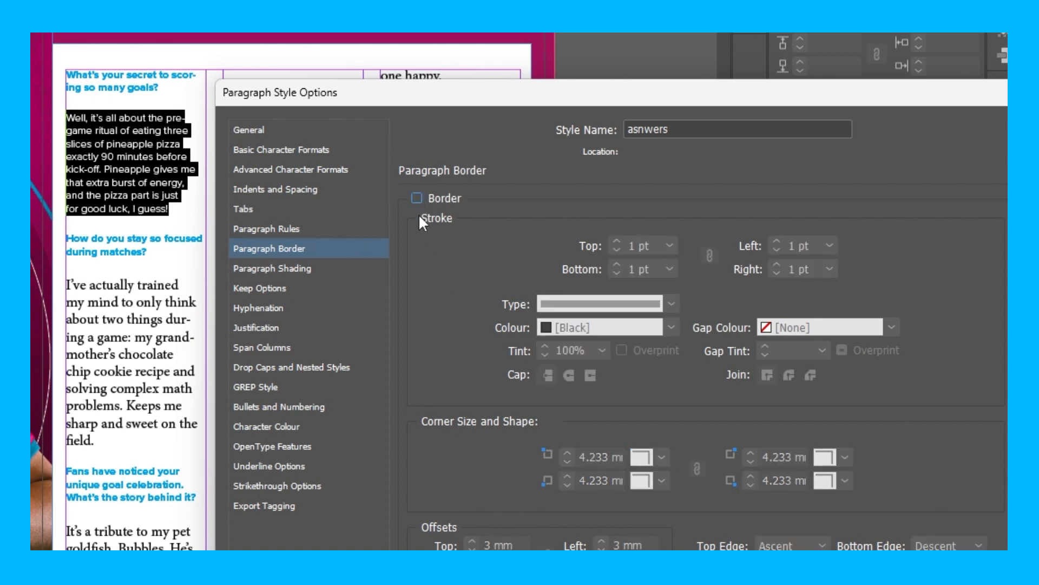
Set Words with at Least to 9, uncheck Hyphenate, and confirm the dialog with OK.
{"action": "left_click", "coordinate": [259, 308]}
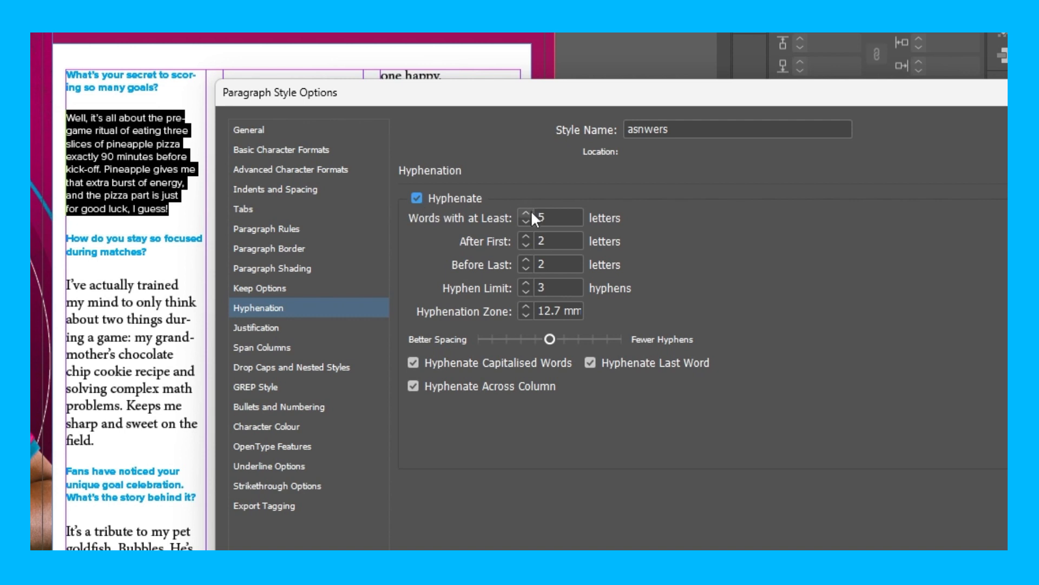
{"action": "left_click", "coordinate": [527, 214]}
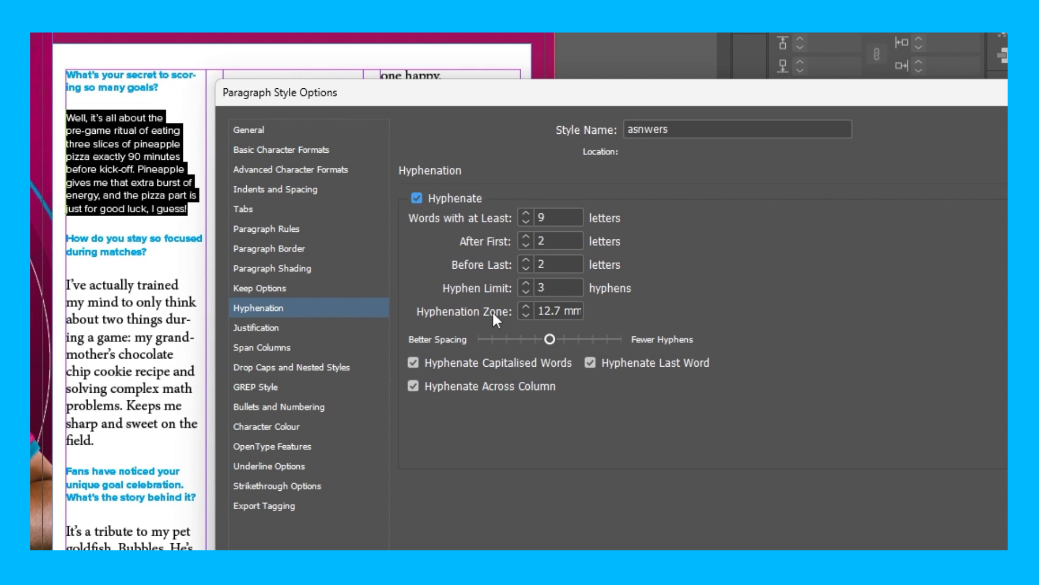
{"action": "left_click", "coordinate": [416, 198]}
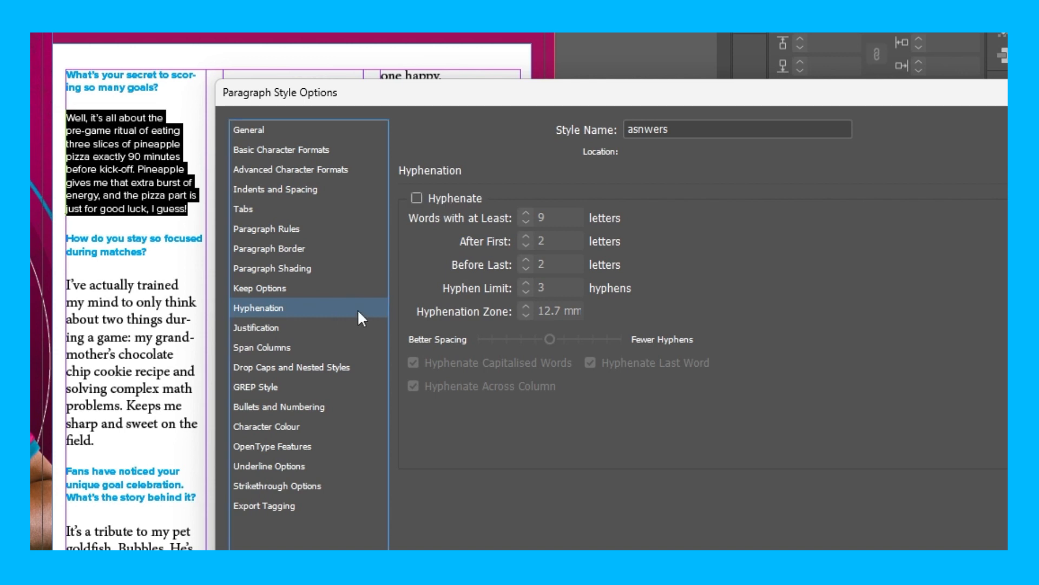
{"action": "left_click", "coordinate": [266, 426]}
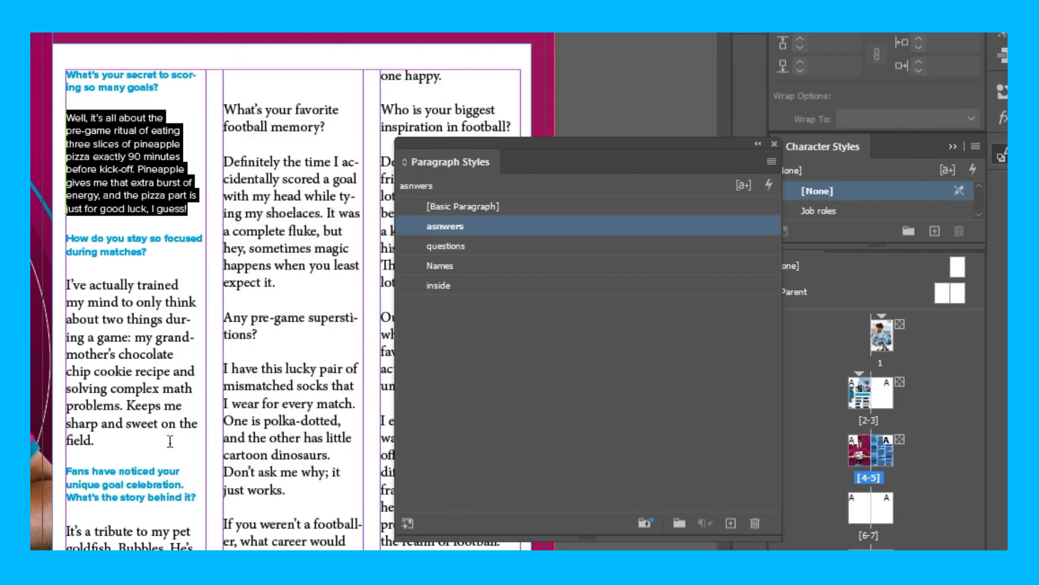
Select an unstyled answer paragraph and apply the answers style to it.
{"action": "left_click", "coordinate": [467, 206]}
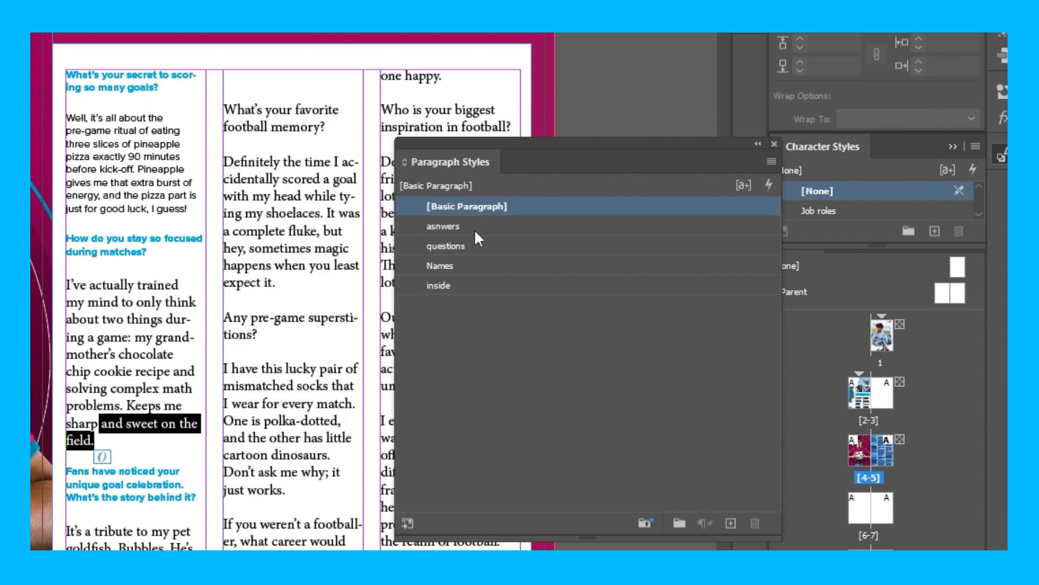
{"action": "left_click", "coordinate": [443, 227]}
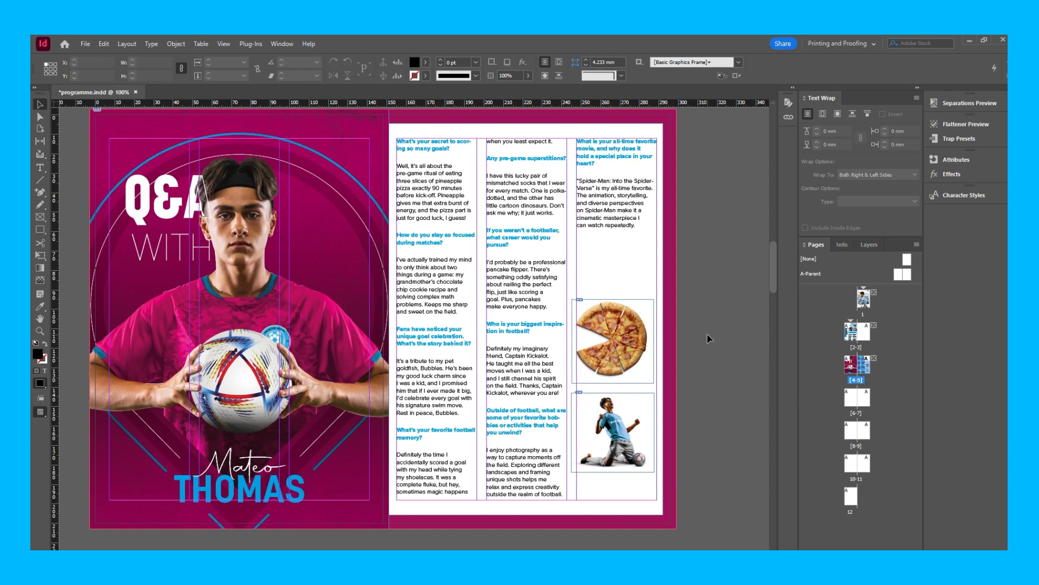
Give the pizza a Select Subject contour text wrap and drag it into the first answer's paragraph.
{"action": "left_click", "coordinate": [282, 44]}
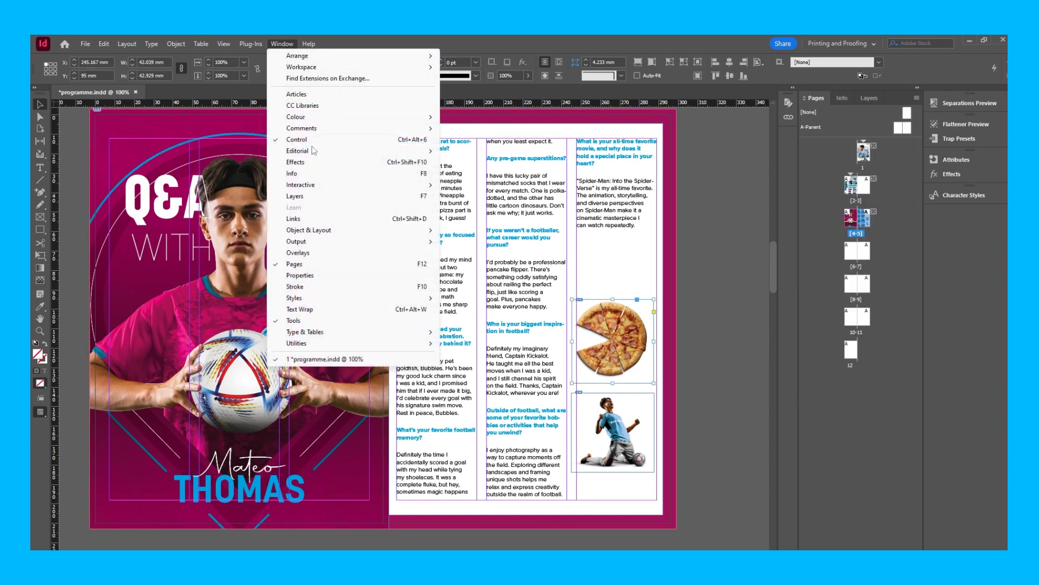
{"action": "left_click", "coordinate": [299, 309]}
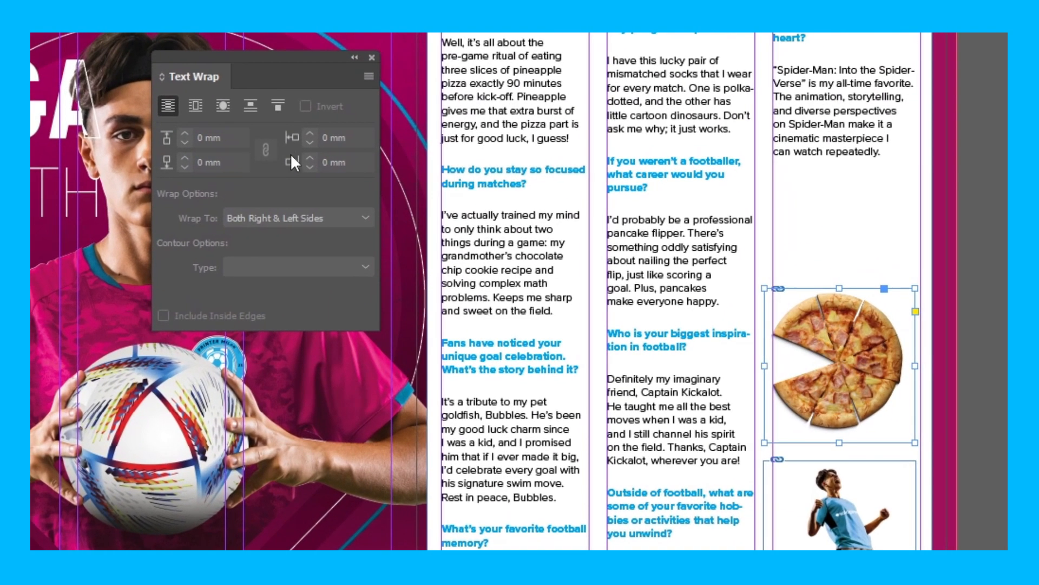
{"action": "mouse_move", "coordinate": [222, 107]}
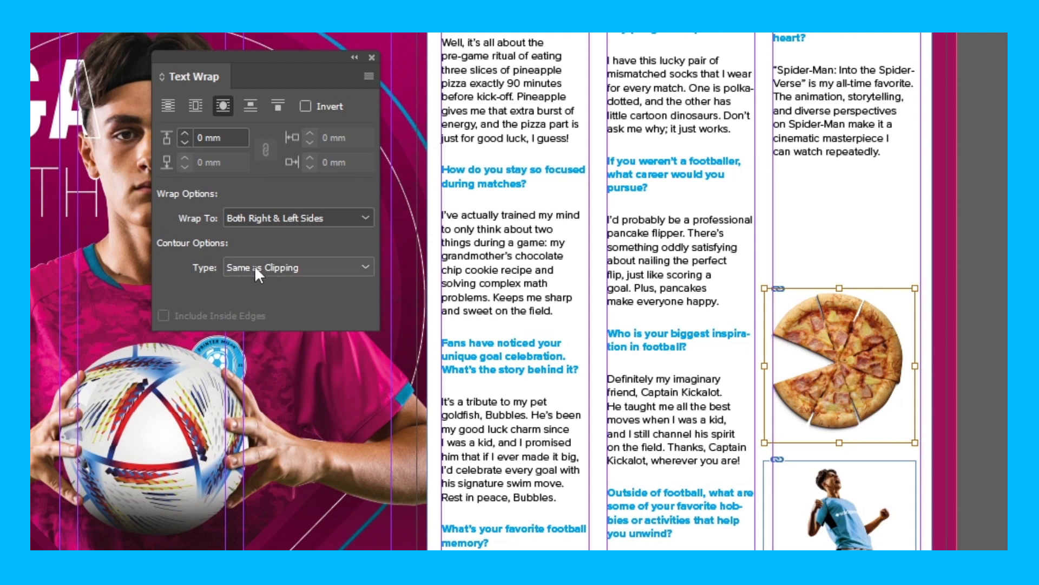
{"action": "mouse_move", "coordinate": [239, 195]}
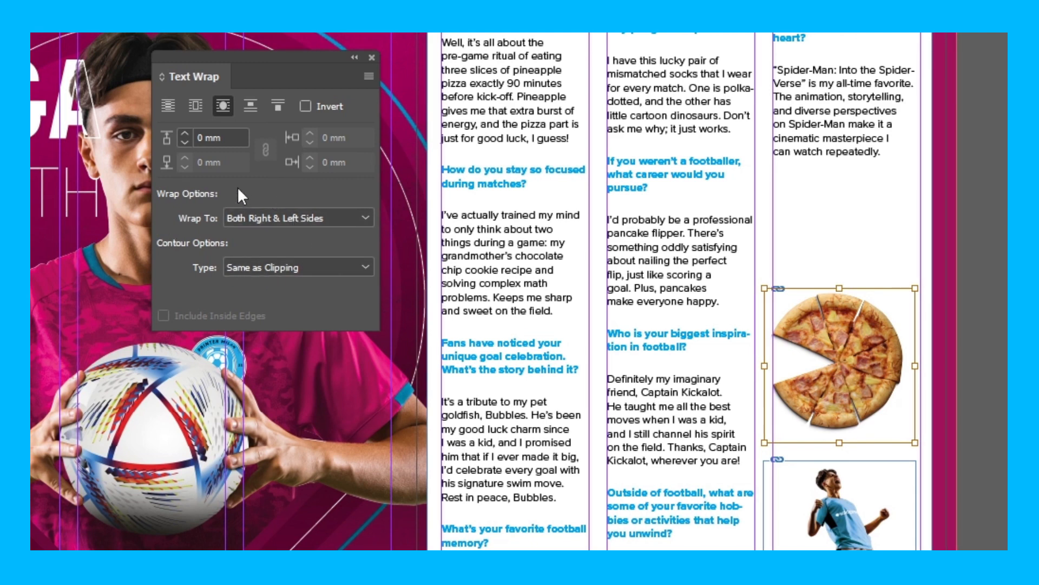
{"action": "left_click", "coordinate": [297, 267]}
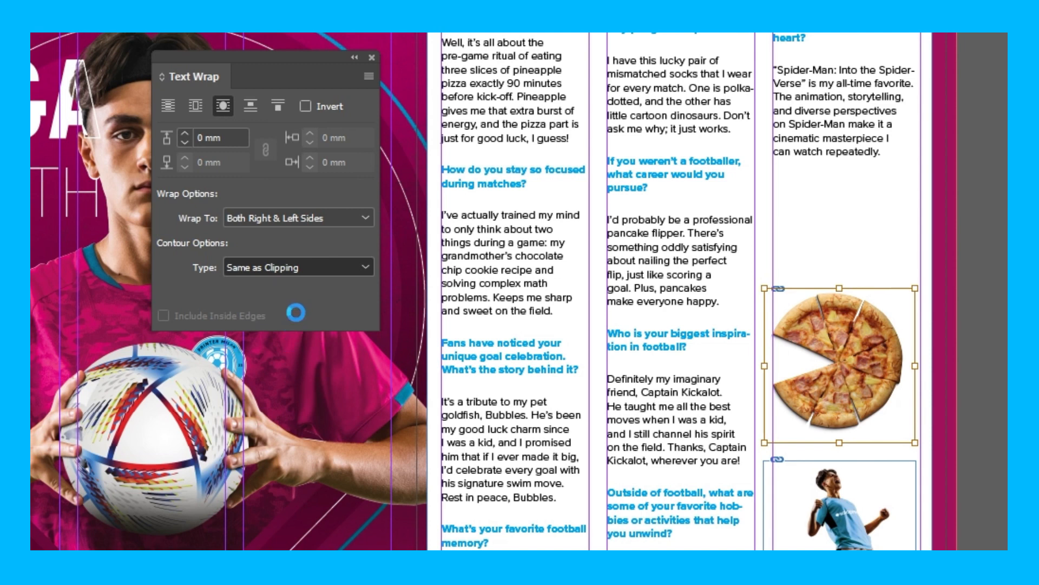
{"action": "left_click", "coordinate": [298, 267]}
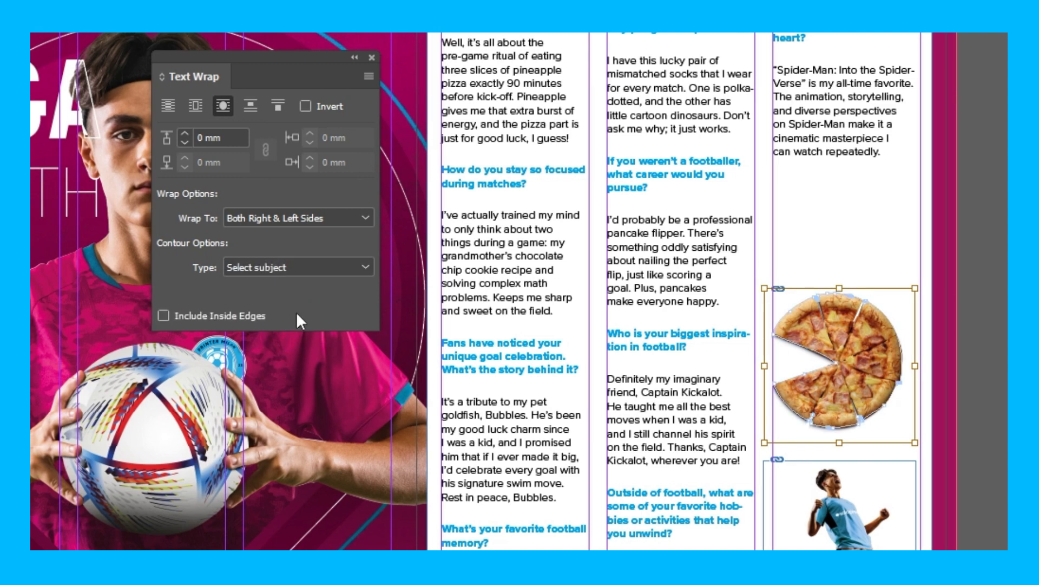
{"action": "mouse_move", "coordinate": [332, 334]}
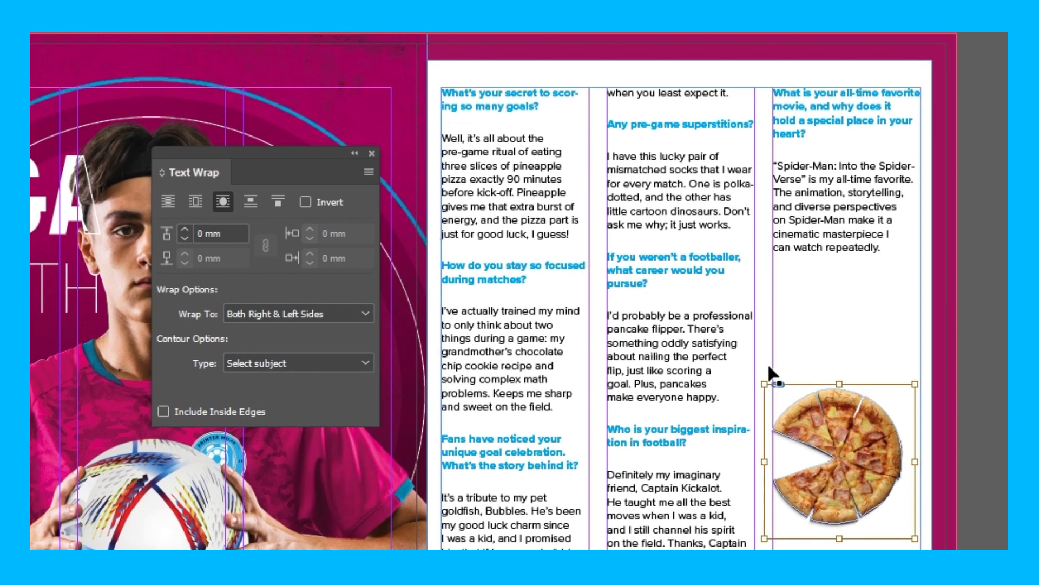
{"action": "left_click_drag", "start_coordinate": [842, 464], "coordinate": [550, 193]}
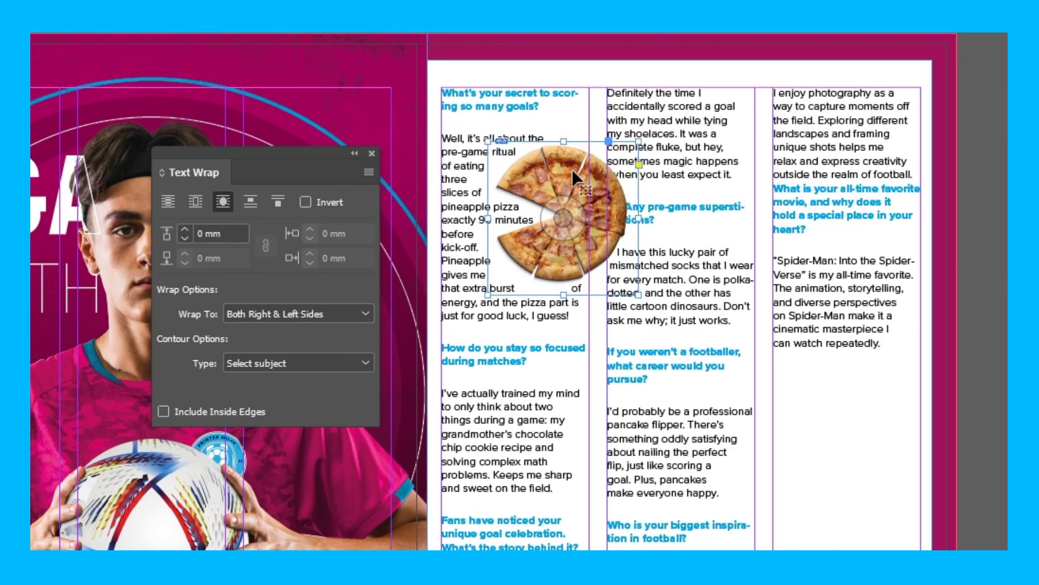
{"action": "mouse_move", "coordinate": [648, 216]}
{"action": "type", "text": "2"}
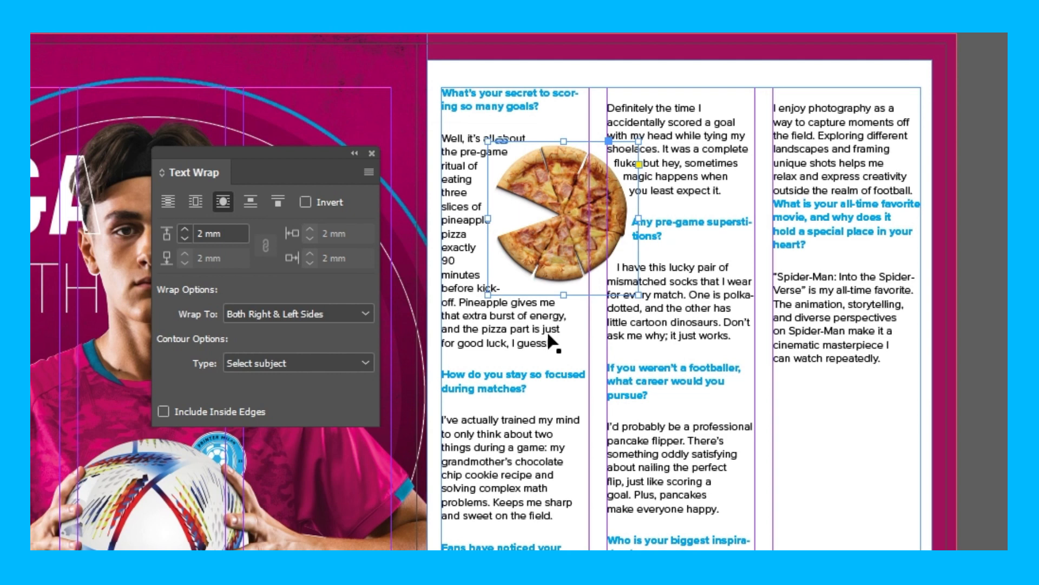
Try left, both-sides and towards-spine wrap options, then settle on Largest Area.
{"action": "left_click", "coordinate": [298, 313]}
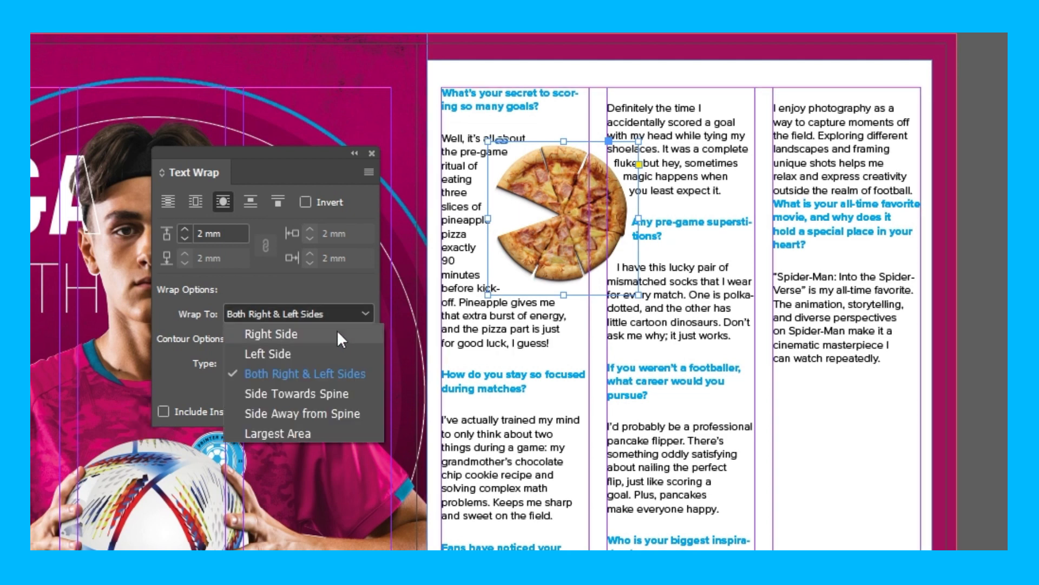
{"action": "left_click", "coordinate": [268, 353]}
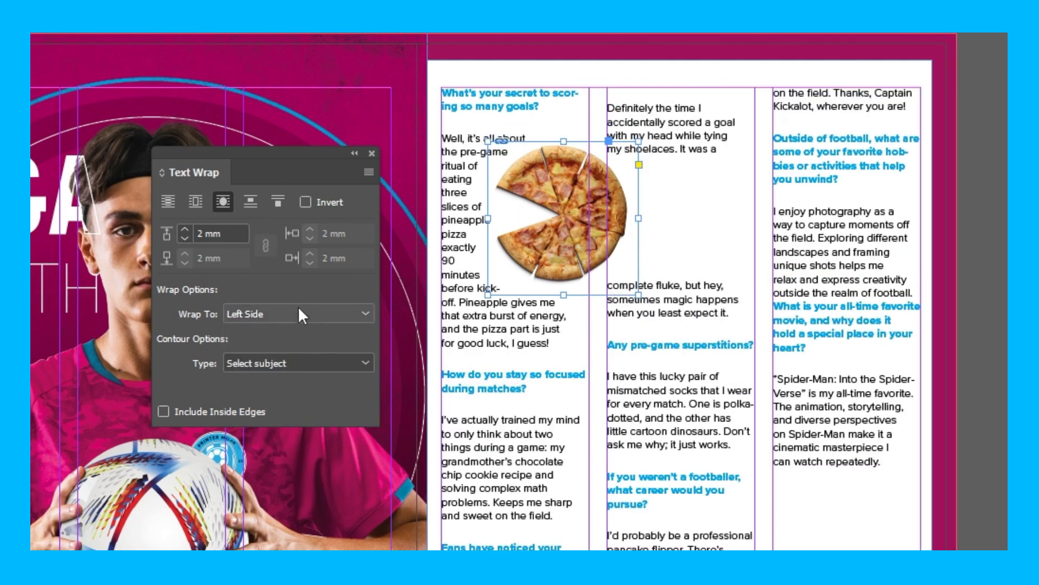
{"action": "left_click", "coordinate": [299, 313]}
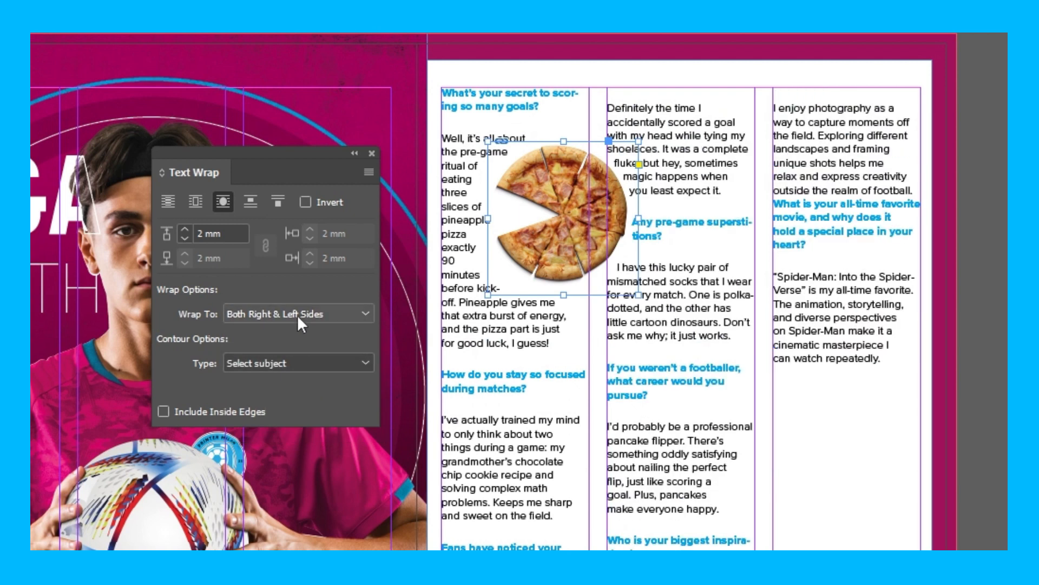
{"action": "left_click", "coordinate": [299, 313]}
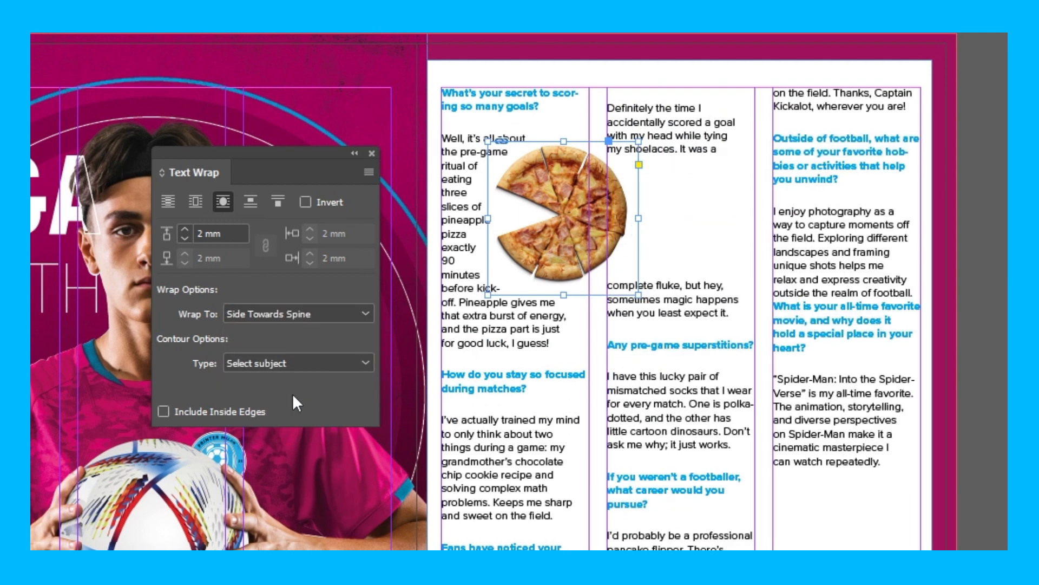
{"action": "left_click", "coordinate": [298, 313]}
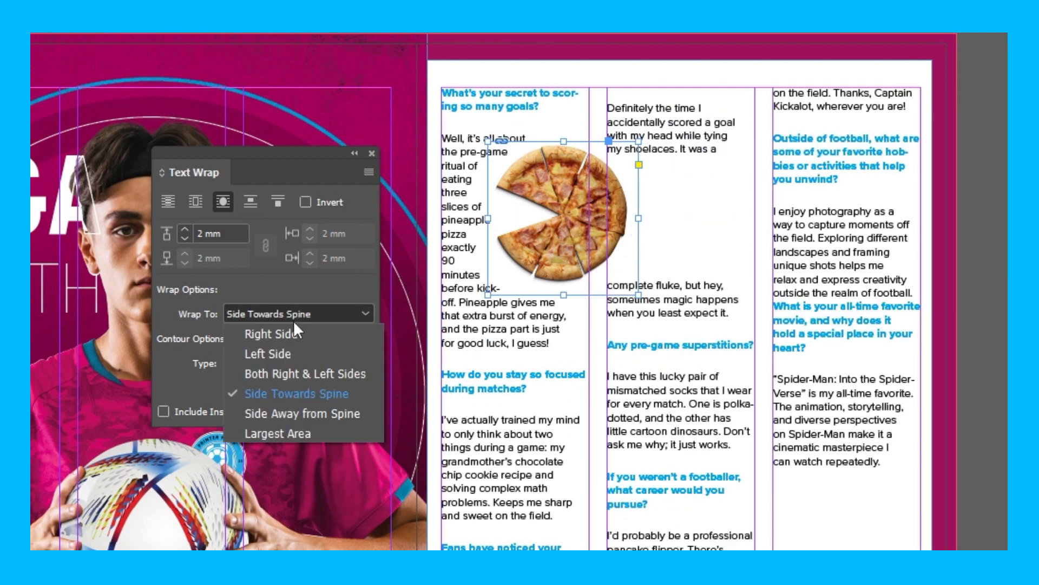
{"action": "mouse_move", "coordinate": [432, 43]}
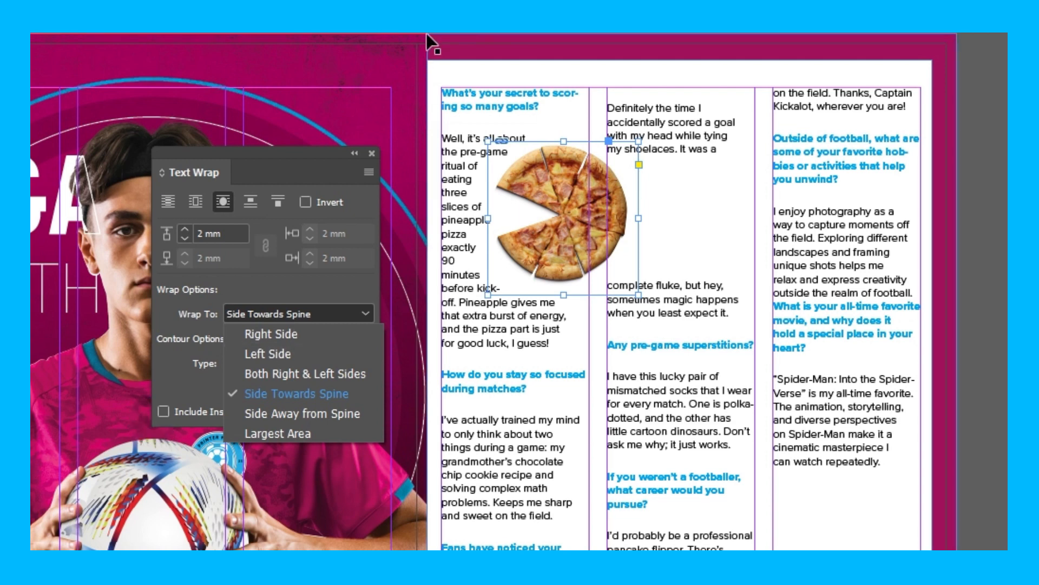
{"action": "left_click", "coordinate": [277, 433]}
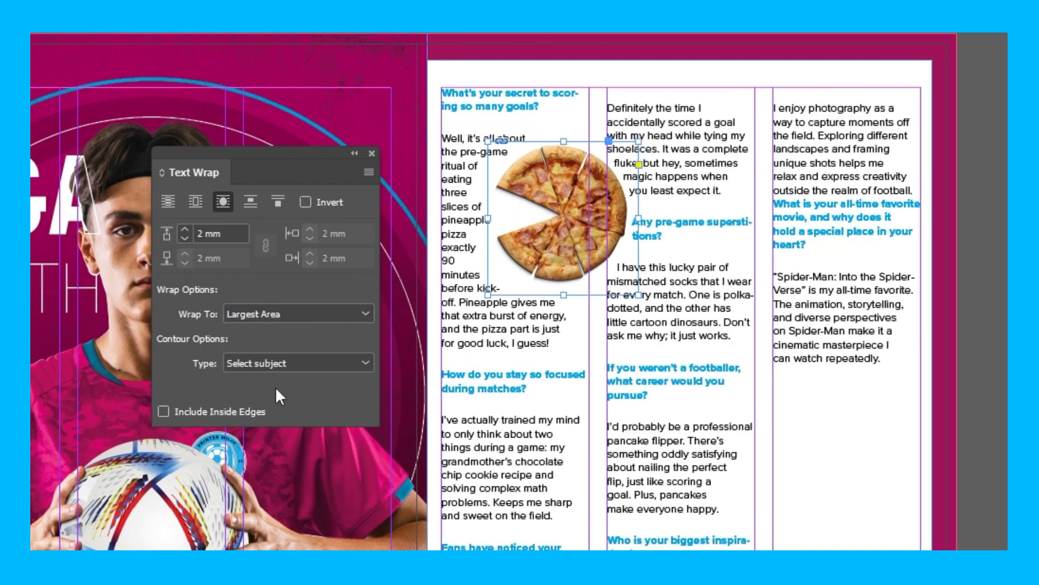
{"action": "left_click", "coordinate": [298, 313]}
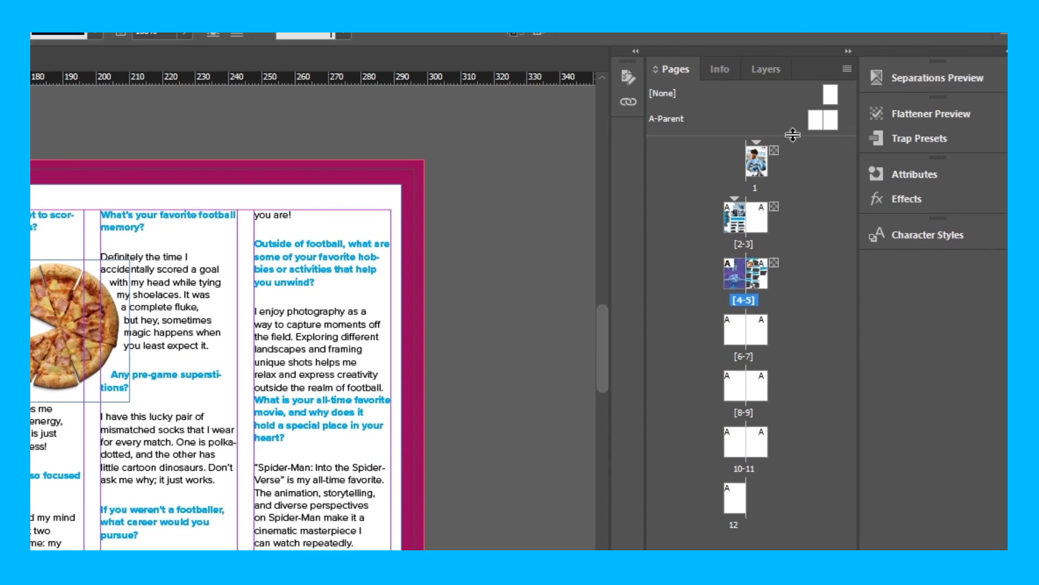
Open A-Parent and add a layer named 'page numbers' in the Layers panel.
{"action": "left_click", "coordinate": [814, 118]}
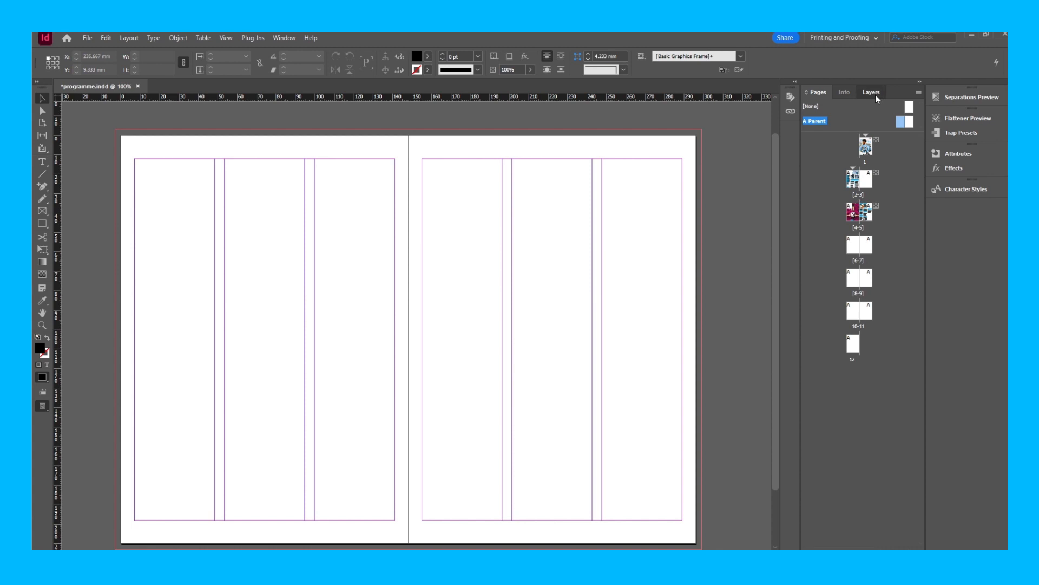
{"action": "left_click", "coordinate": [869, 91]}
{"action": "type", "text": "p"}
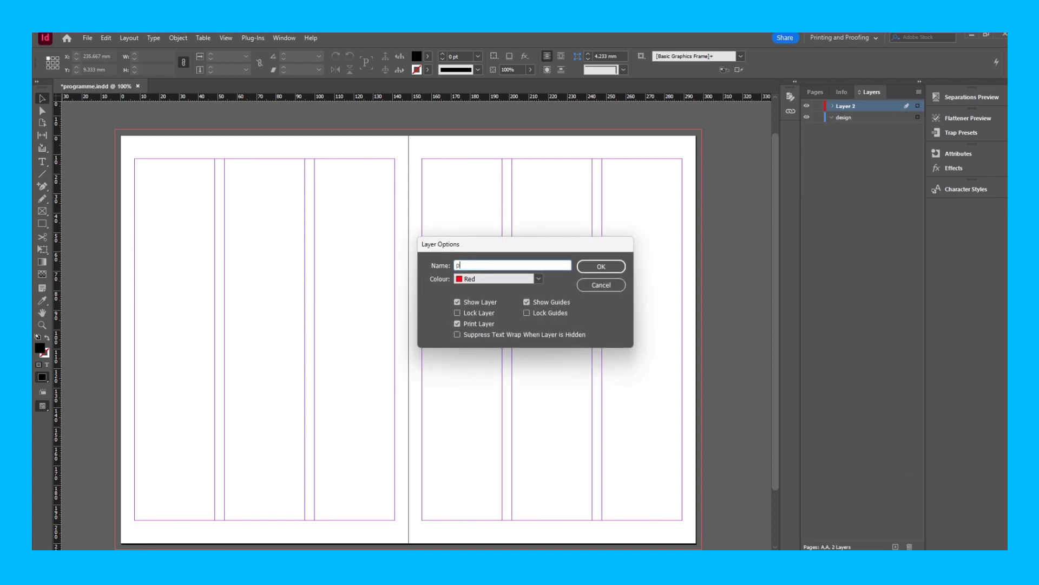
{"action": "type", "text": "age nu"}
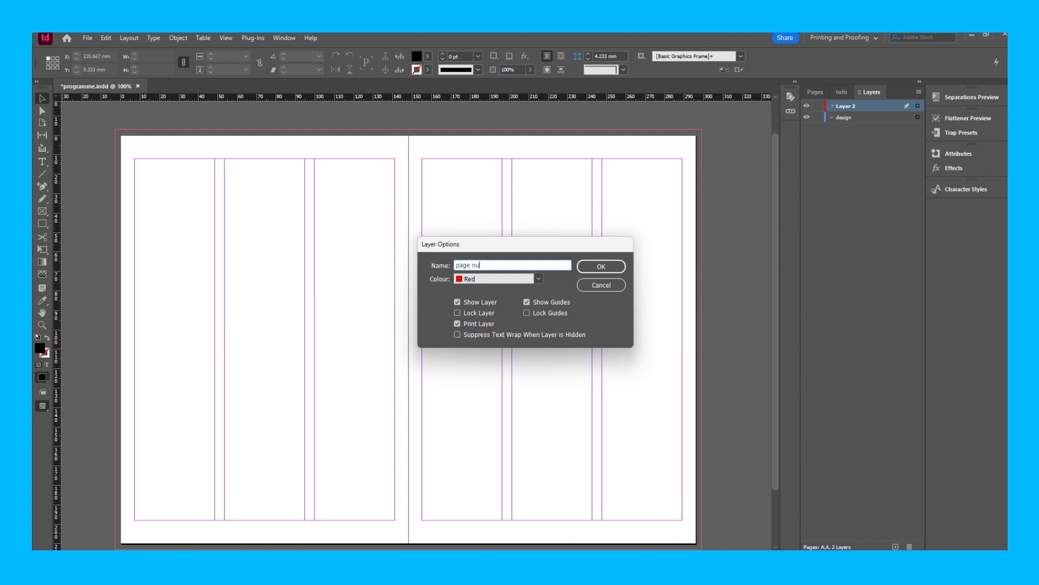
{"action": "left_click", "coordinate": [601, 266]}
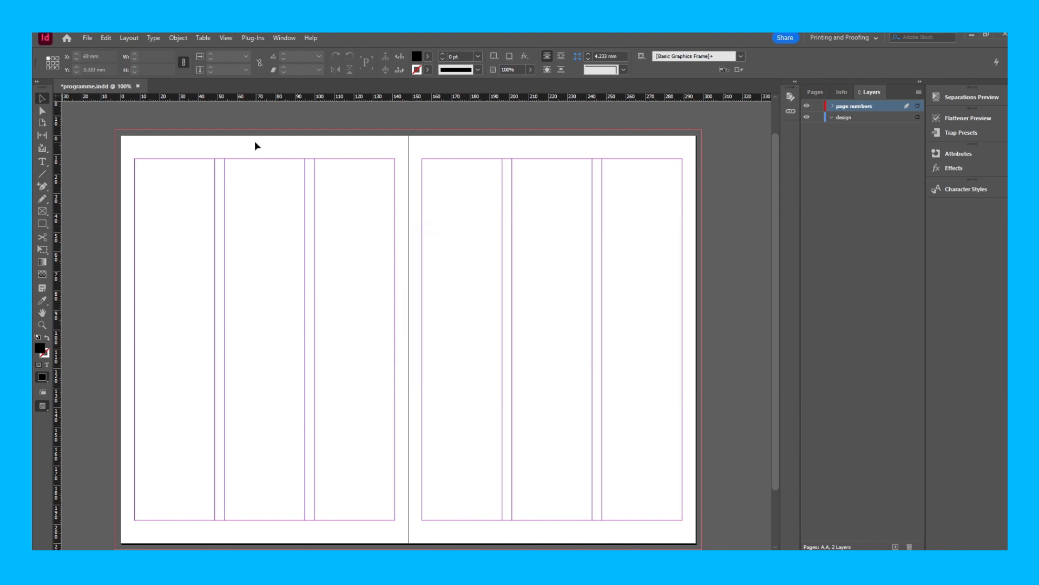
Place text frames holding a Current Page Number marker on both A-Parent pages.
{"action": "left_click", "coordinate": [35, 158]}
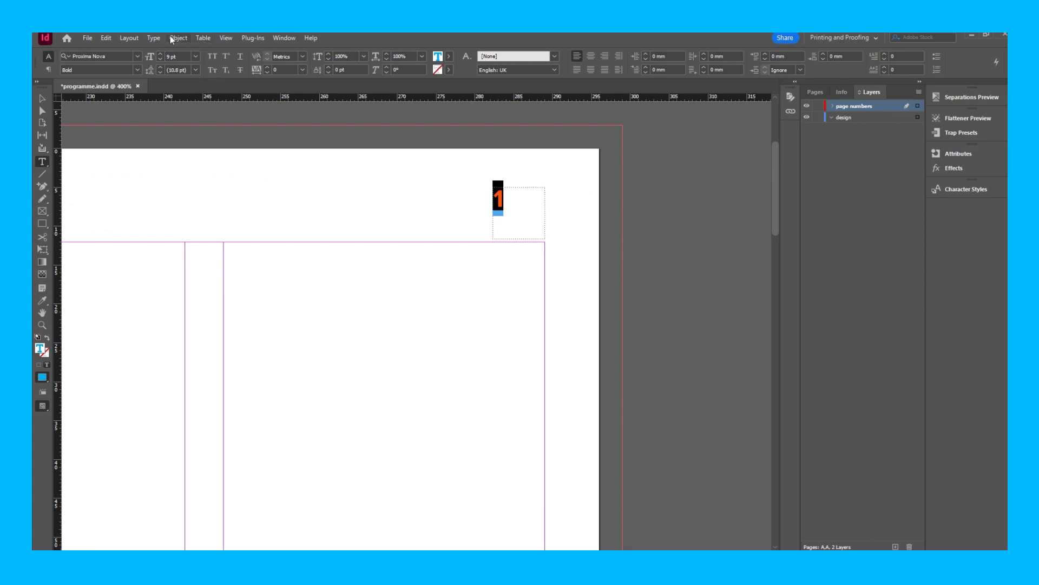
{"action": "left_click", "coordinate": [153, 38]}
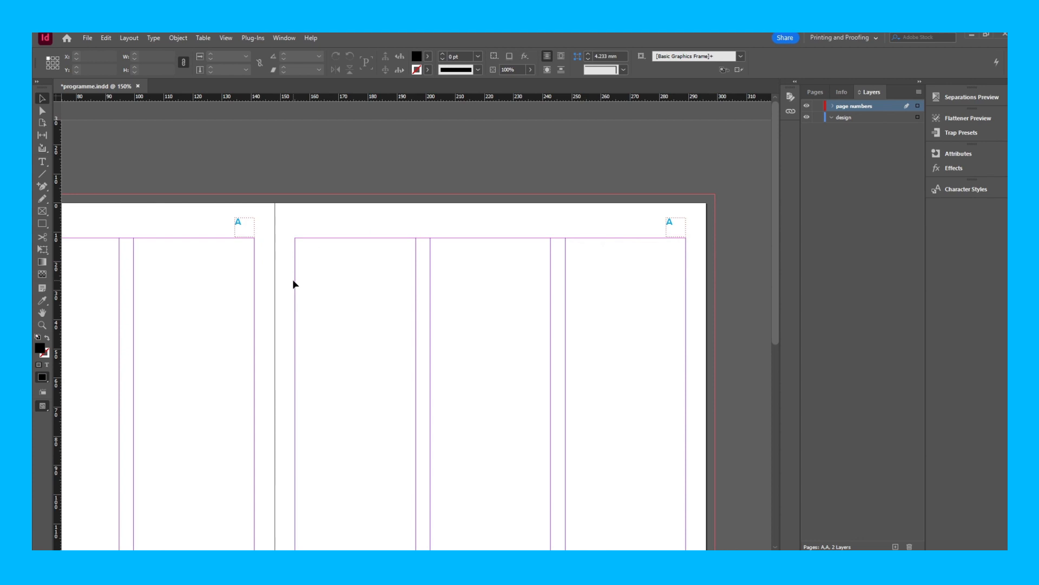
{"action": "left_click", "coordinate": [816, 92]}
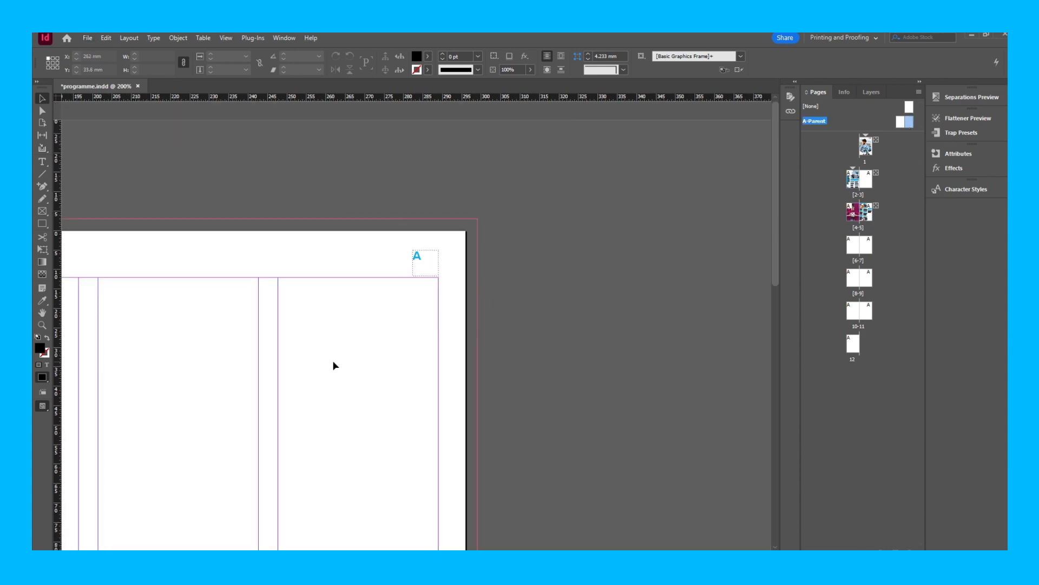
Duplicate the A-Parent spread to create B-Parent.
{"action": "left_click", "coordinate": [904, 121]}
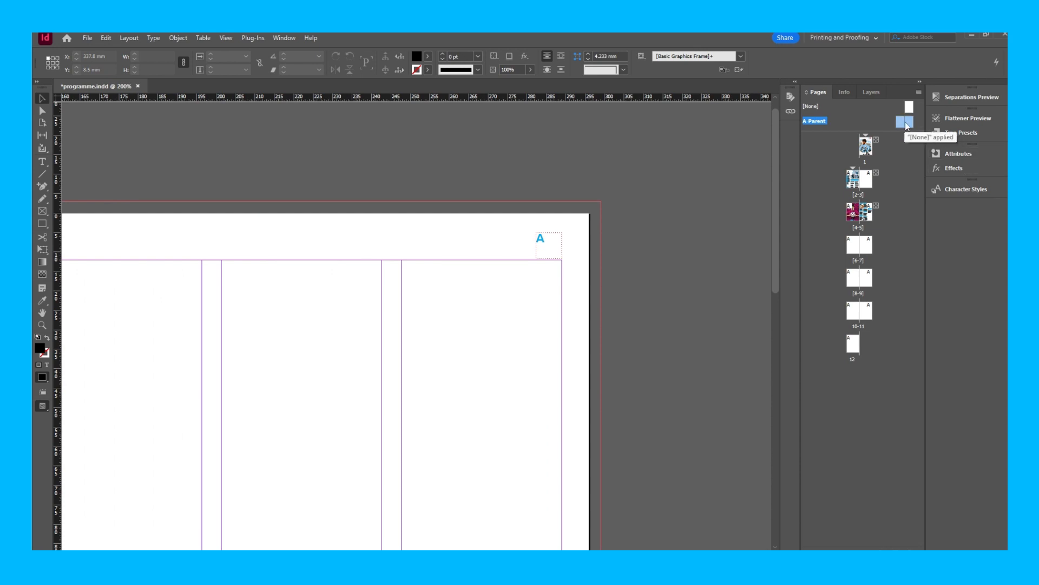
{"action": "right_click", "coordinate": [815, 120]}
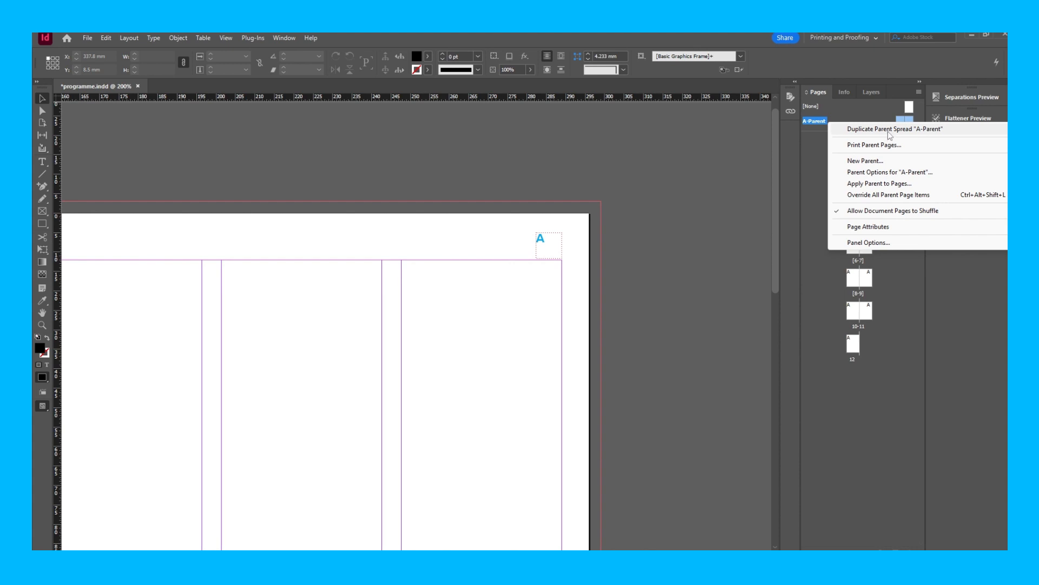
{"action": "left_click", "coordinate": [889, 129]}
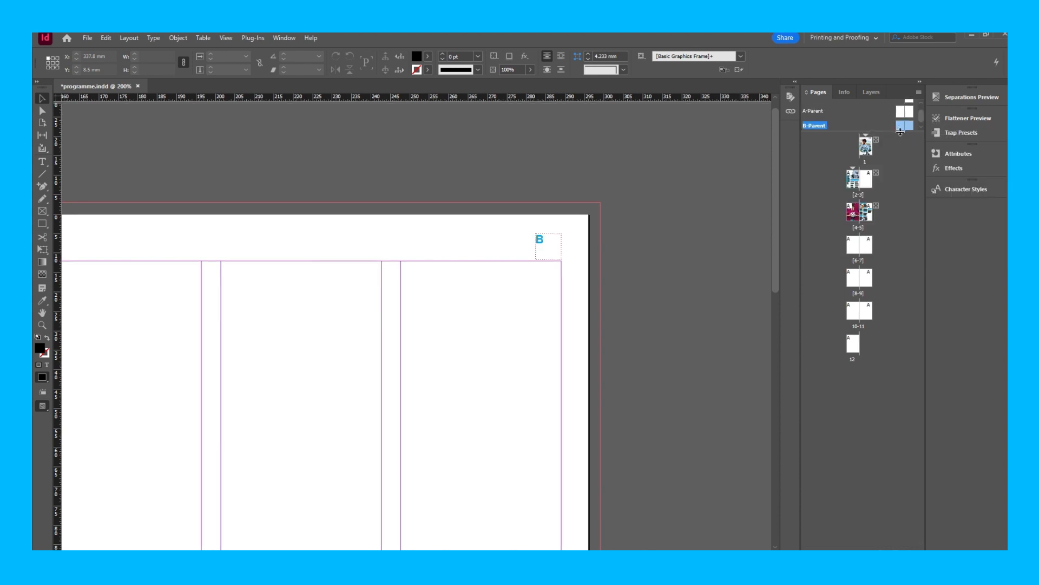
Open B-Parent and edit its page number text frame.
{"action": "left_click", "coordinate": [540, 242]}
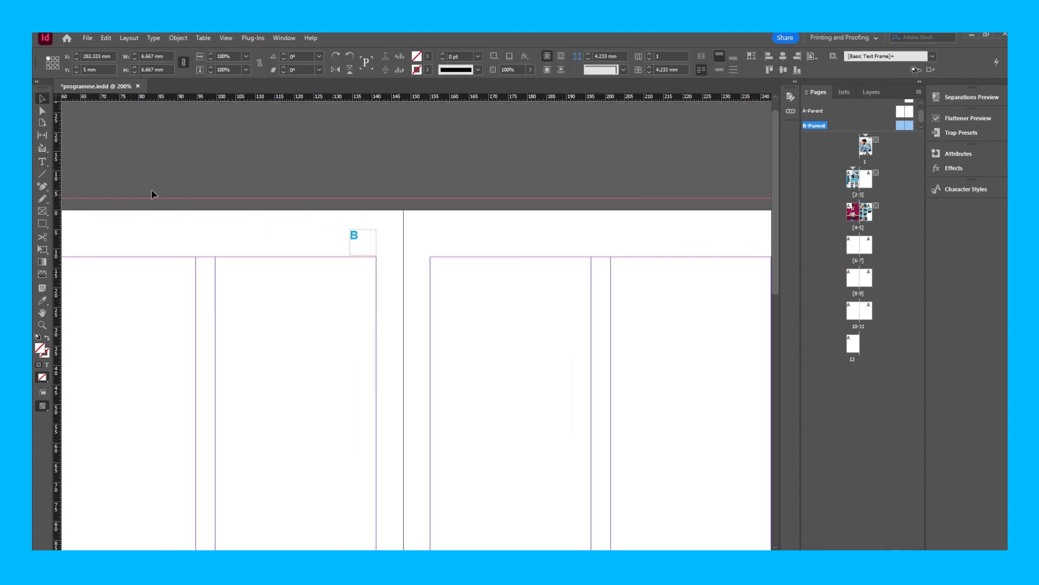
{"action": "double_click", "coordinate": [354, 236]}
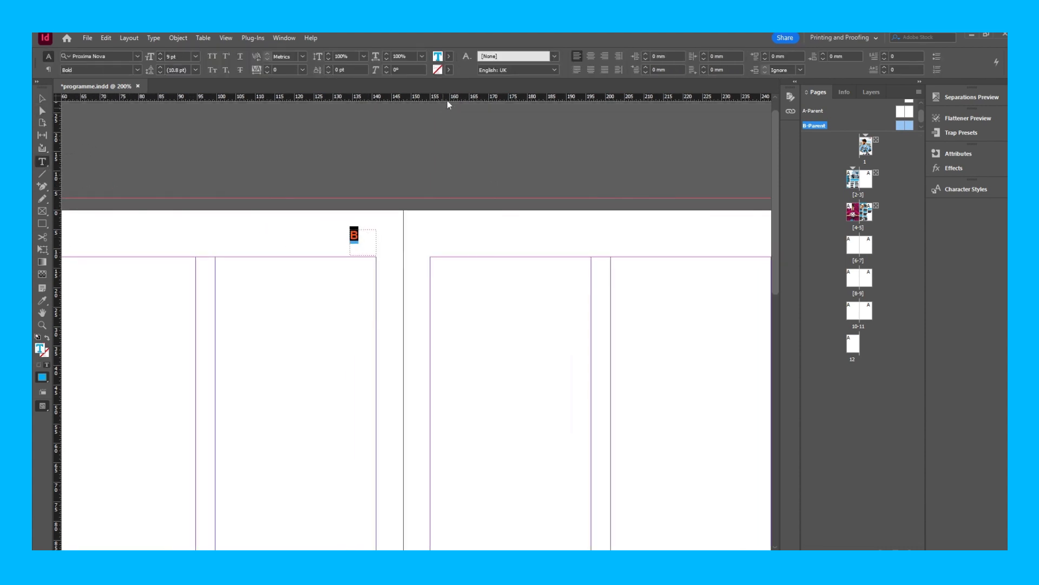
{"action": "left_click", "coordinate": [440, 56]}
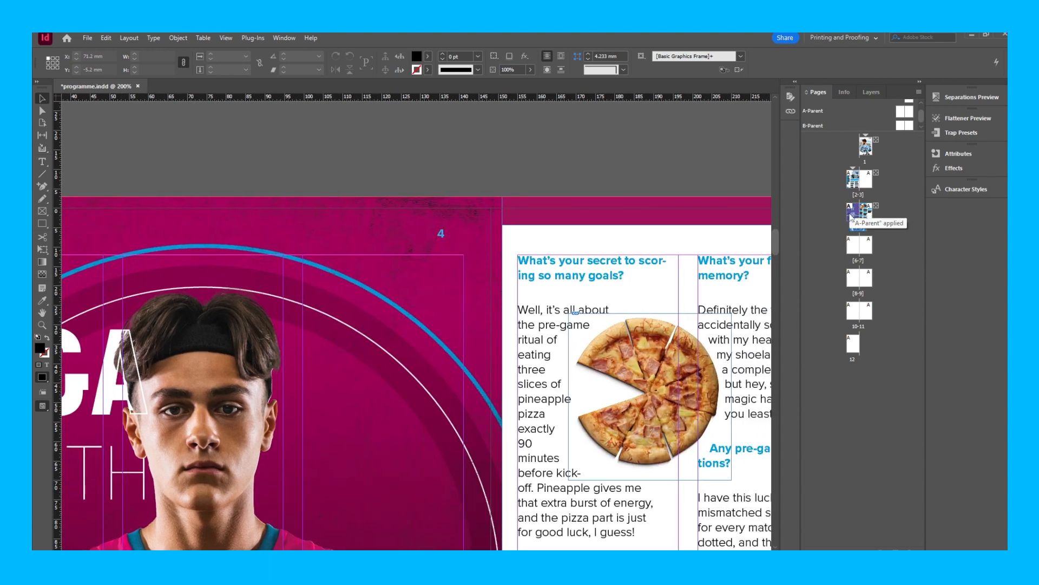
Apply B-Parent to page 4 through Apply Parent to Pages on spread 4-5.
{"action": "right_click", "coordinate": [855, 208]}
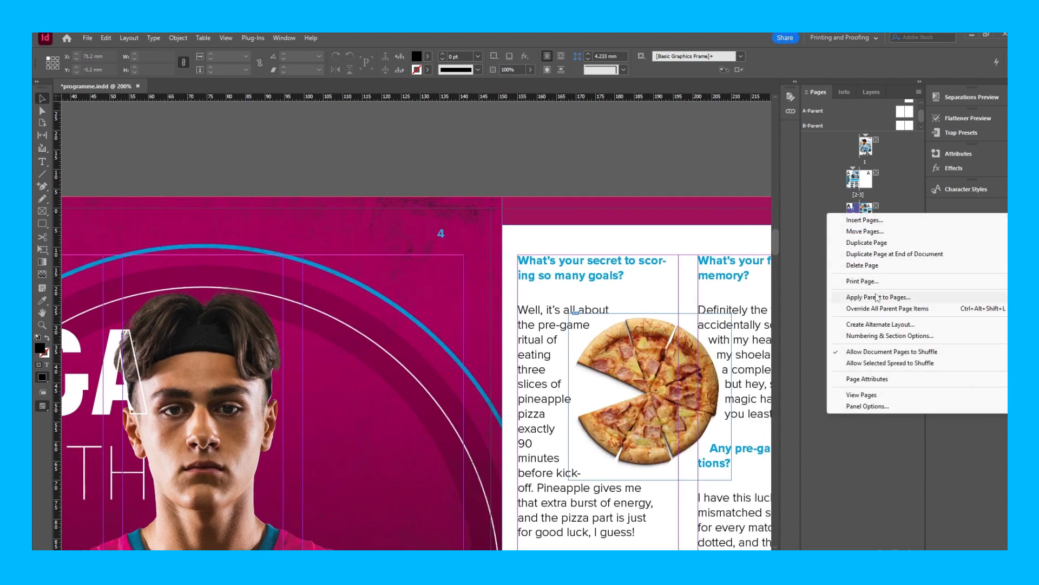
{"action": "left_click", "coordinate": [879, 296]}
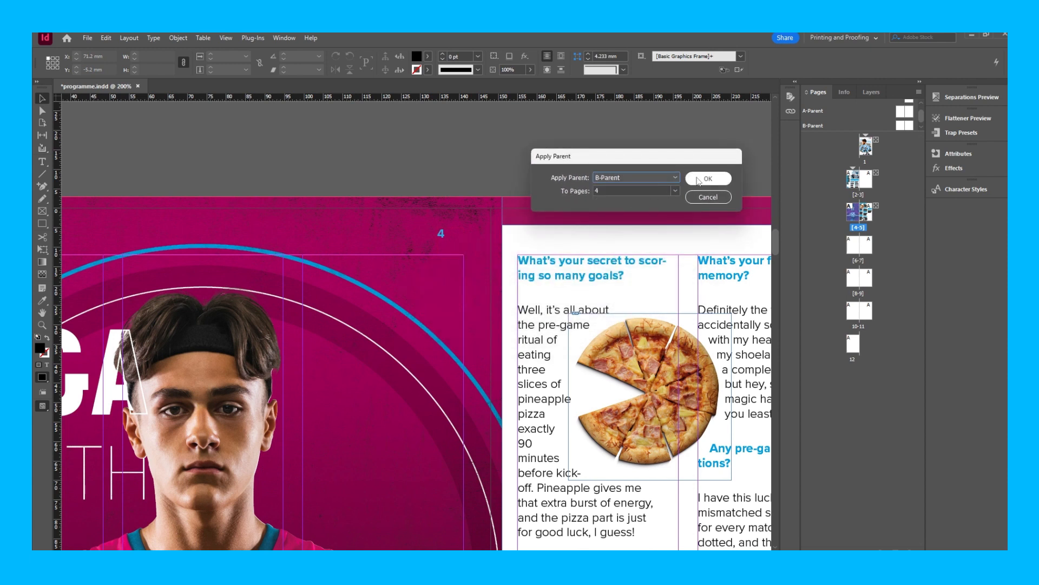
{"action": "left_click", "coordinate": [708, 179]}
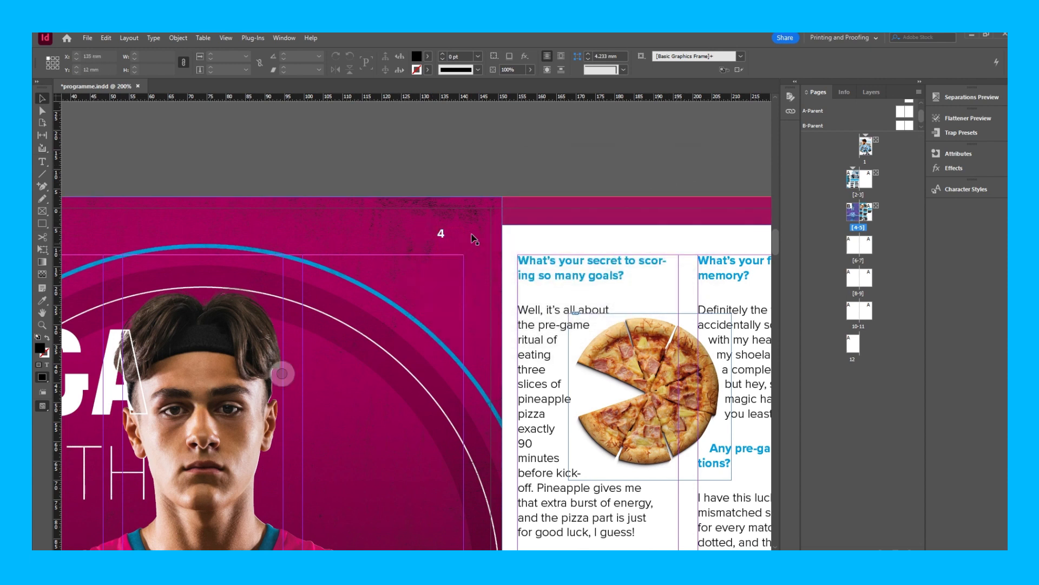